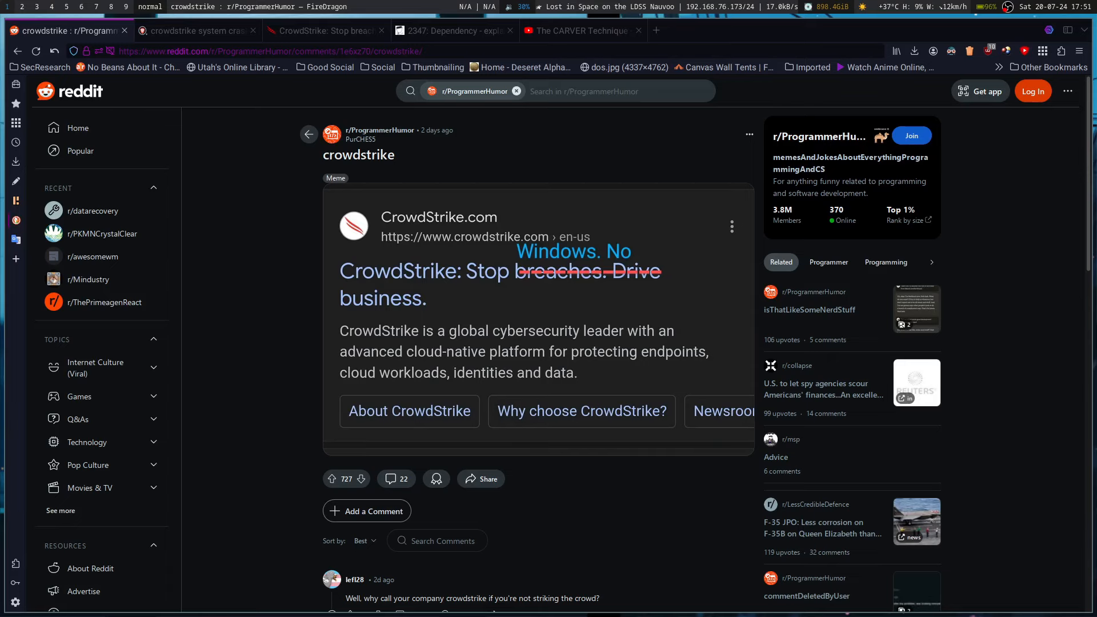
mouse_move(489, 137)
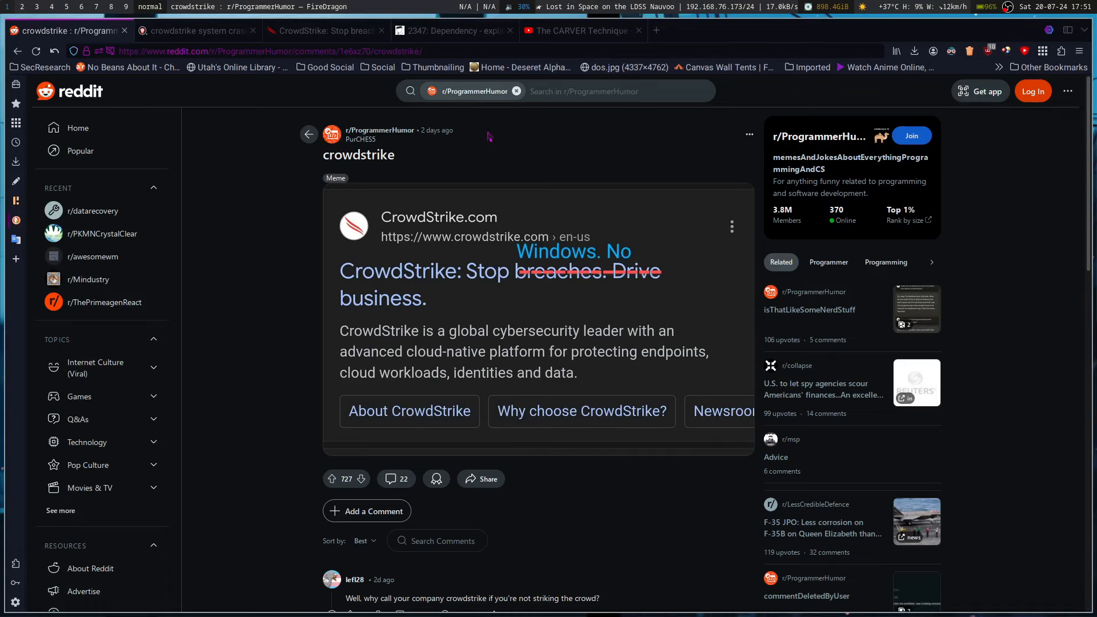
mouse_move(383, 246)
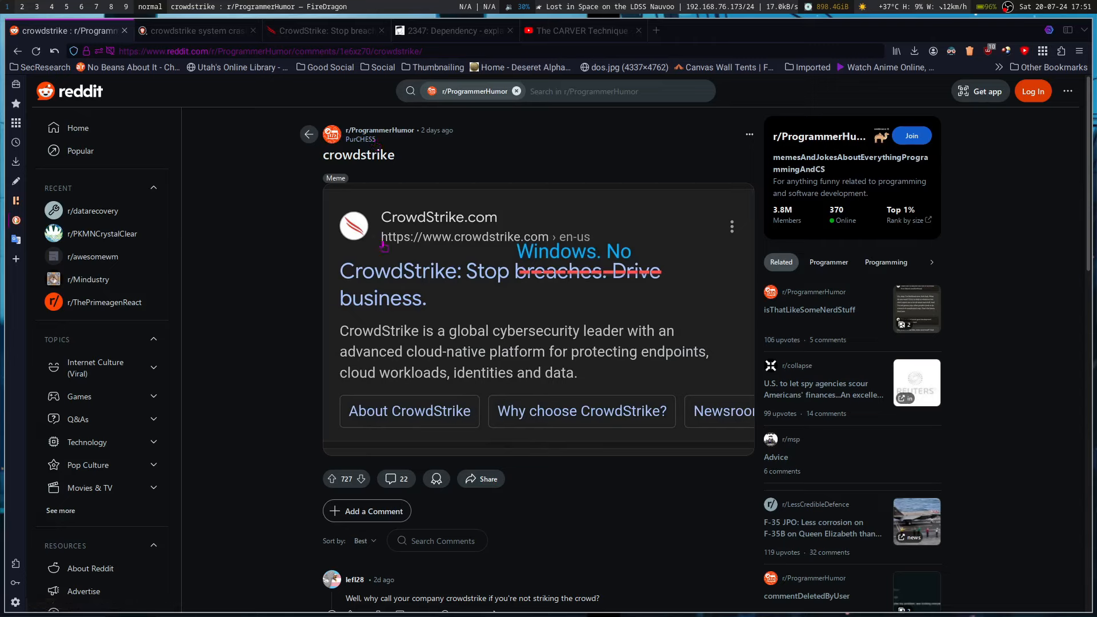
mouse_move(356, 262)
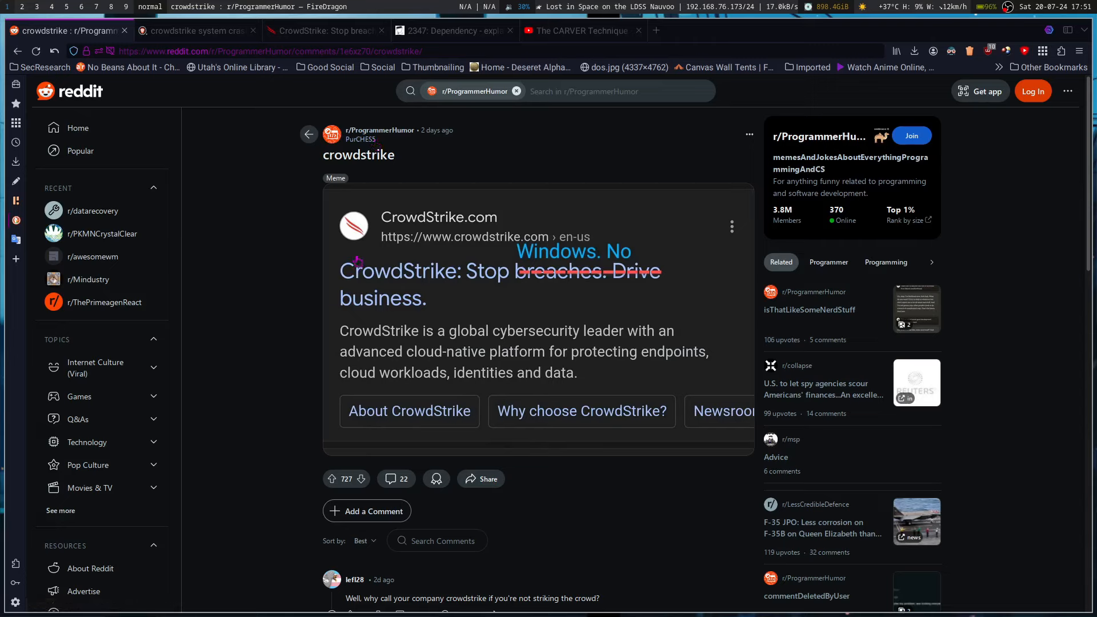
mouse_move(189, 201)
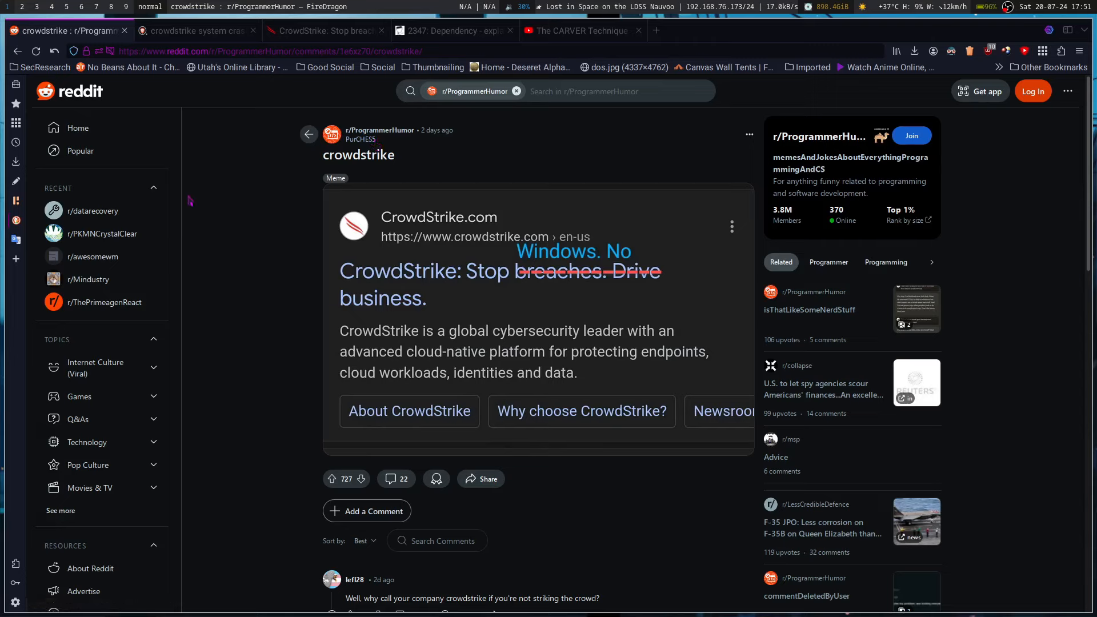
mouse_move(218, 180)
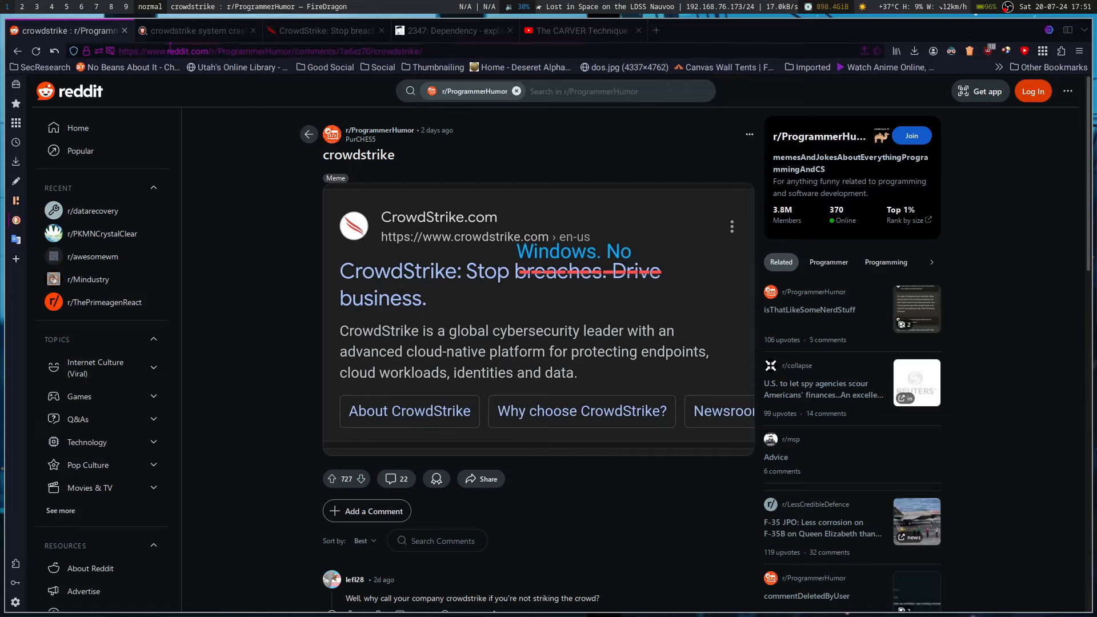
mouse_move(196, 31)
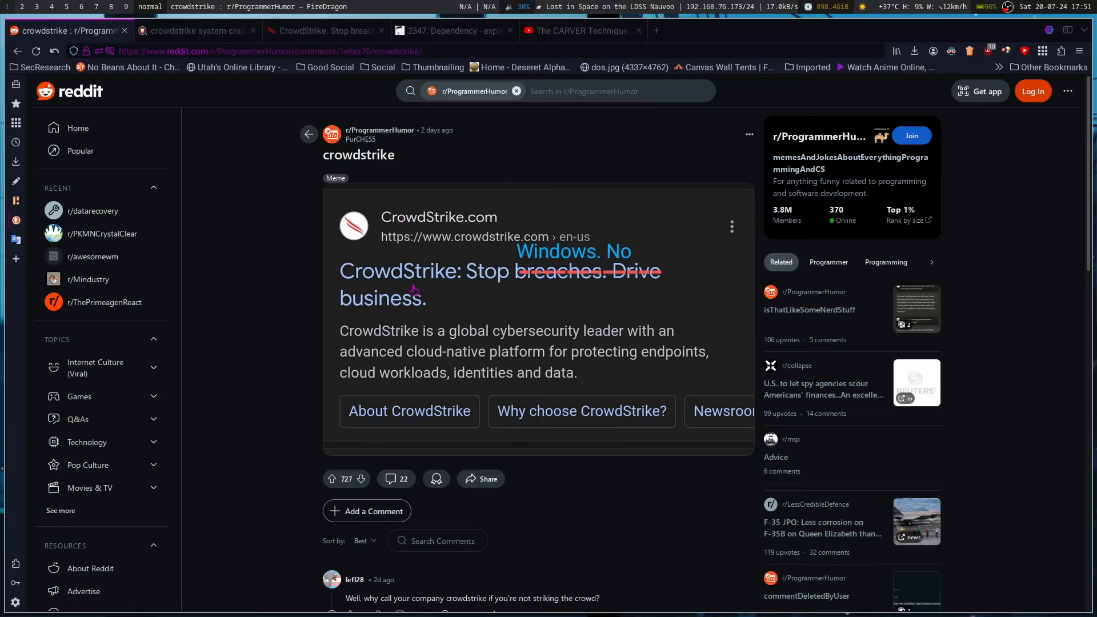
mouse_move(416, 247)
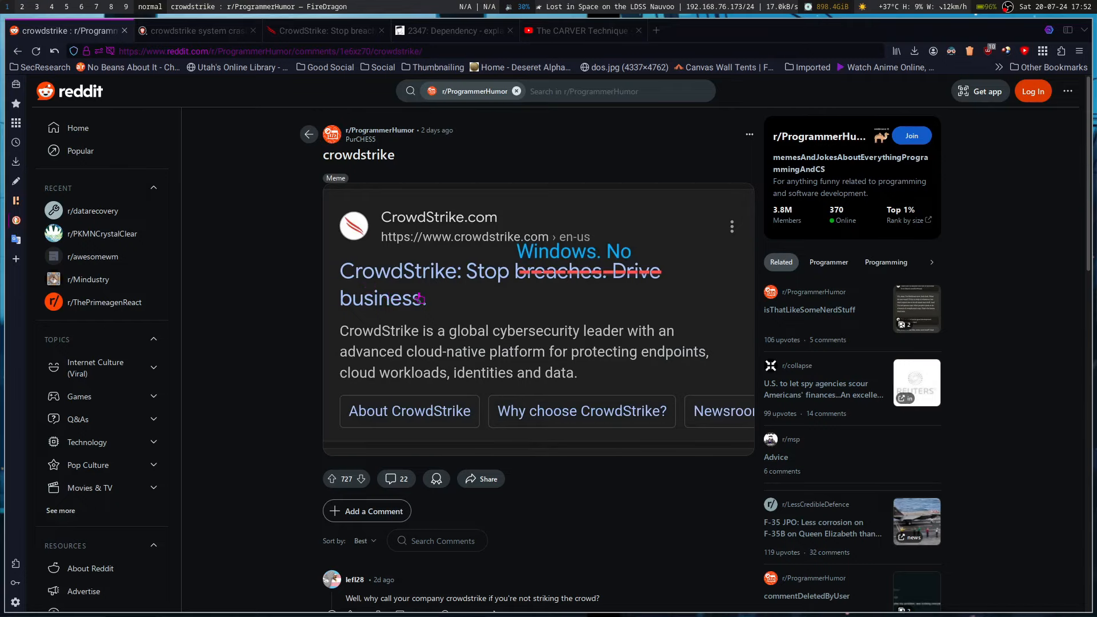
- Close the Reddit meme tab and read Brave Search's CrowdStrike system crash summary
scroll(down, 3)
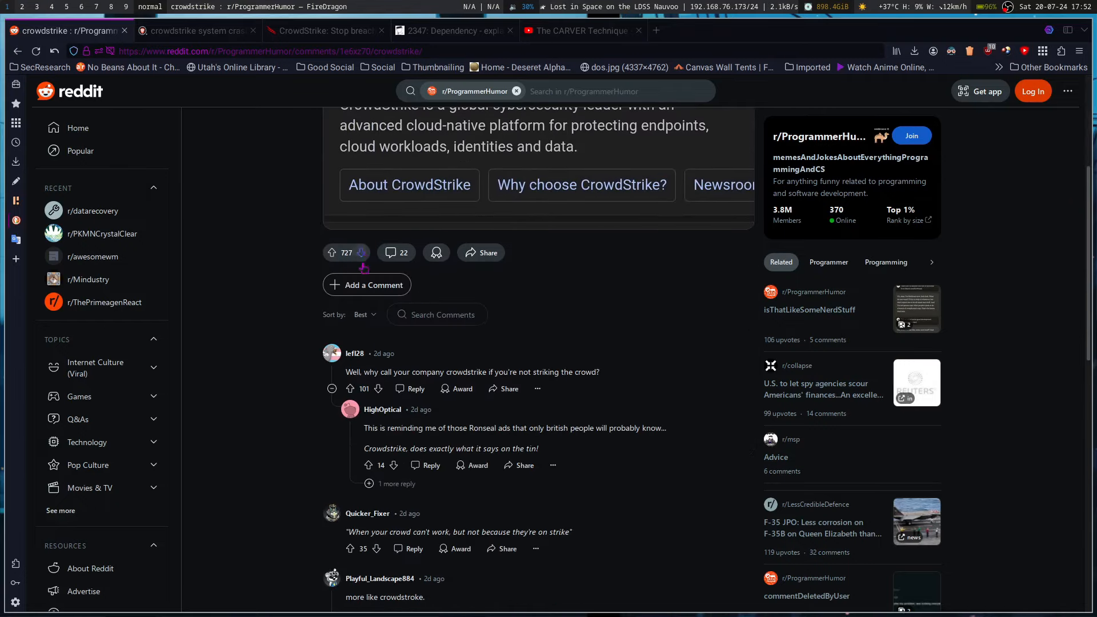
mouse_move(560, 372)
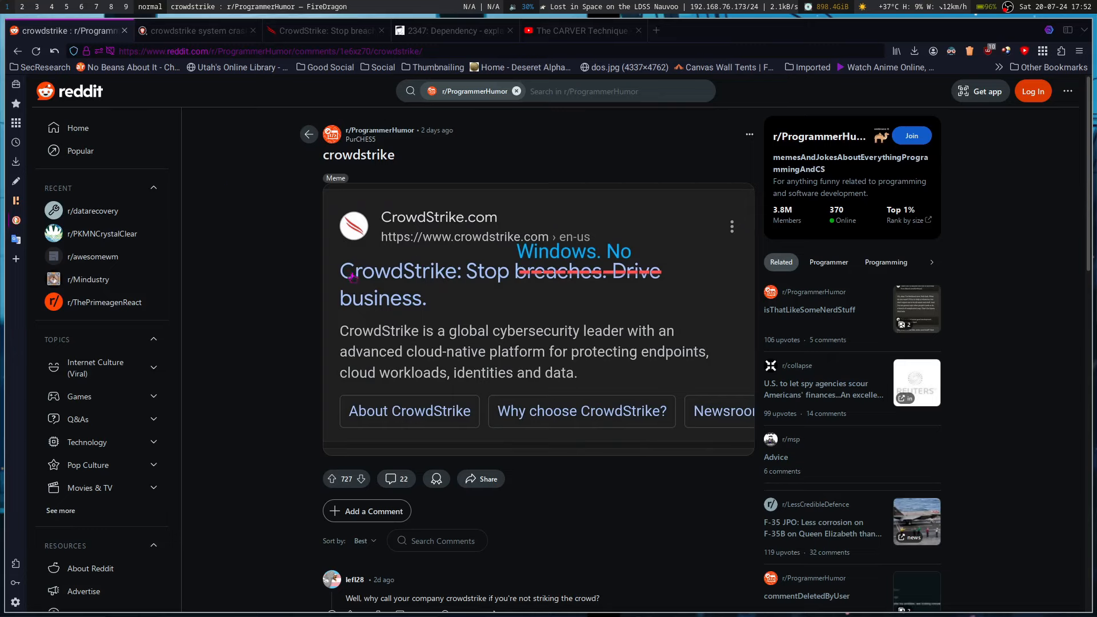
mouse_move(126, 30)
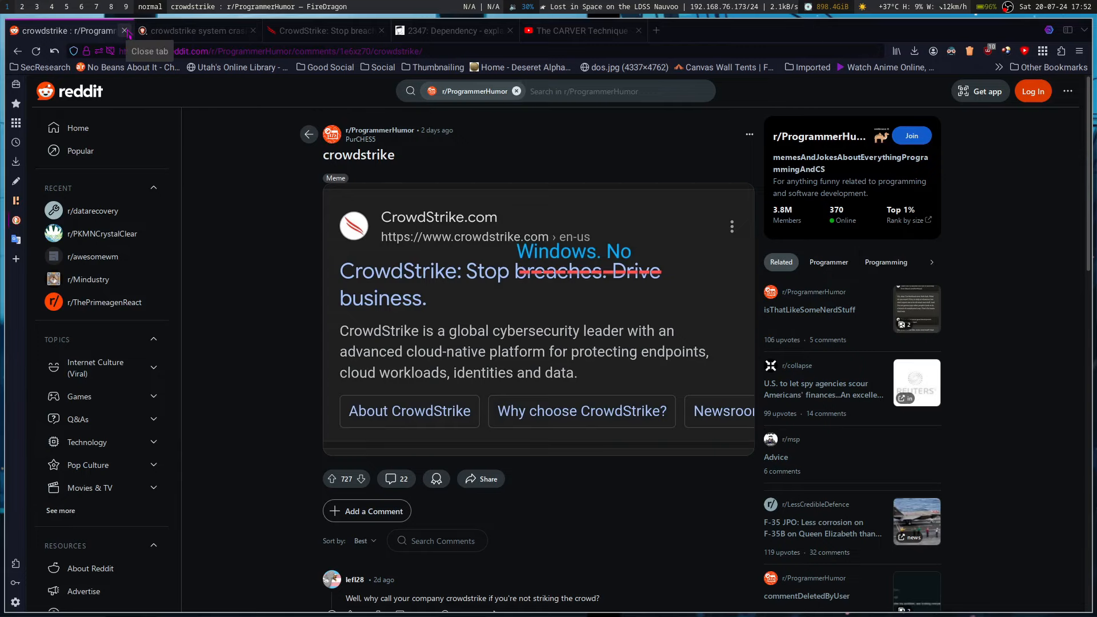
click(126, 30)
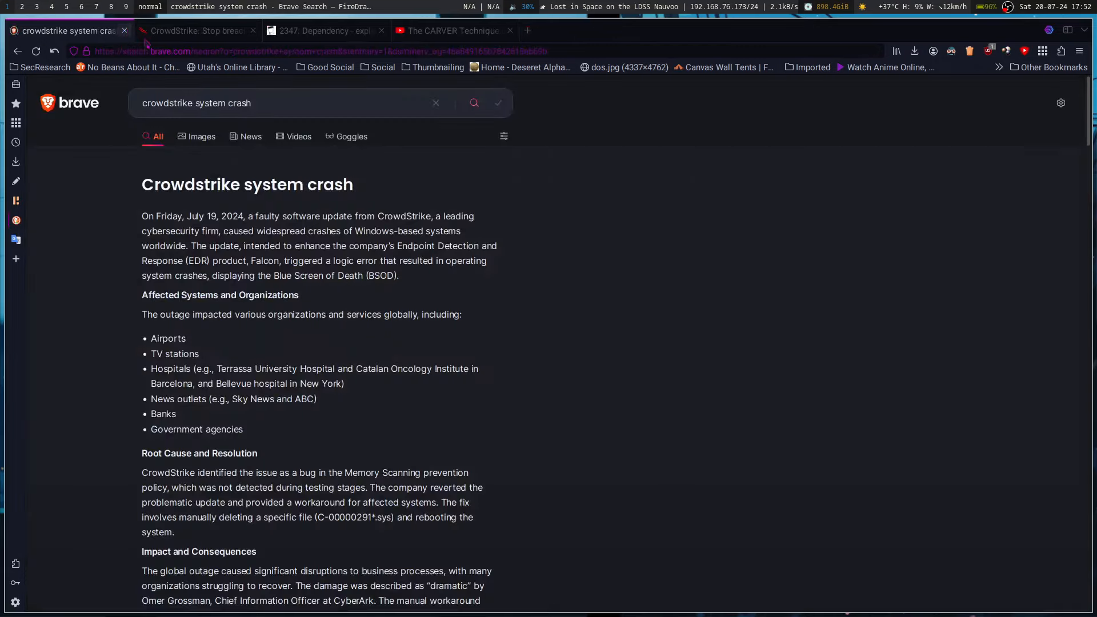
click(474, 103)
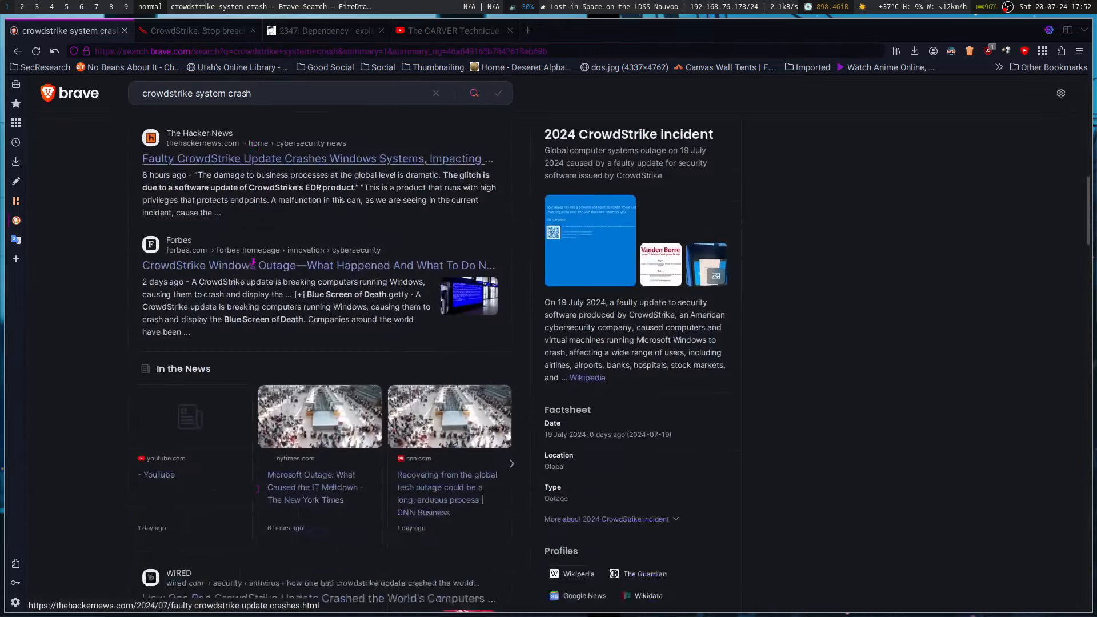
scroll(down, 3)
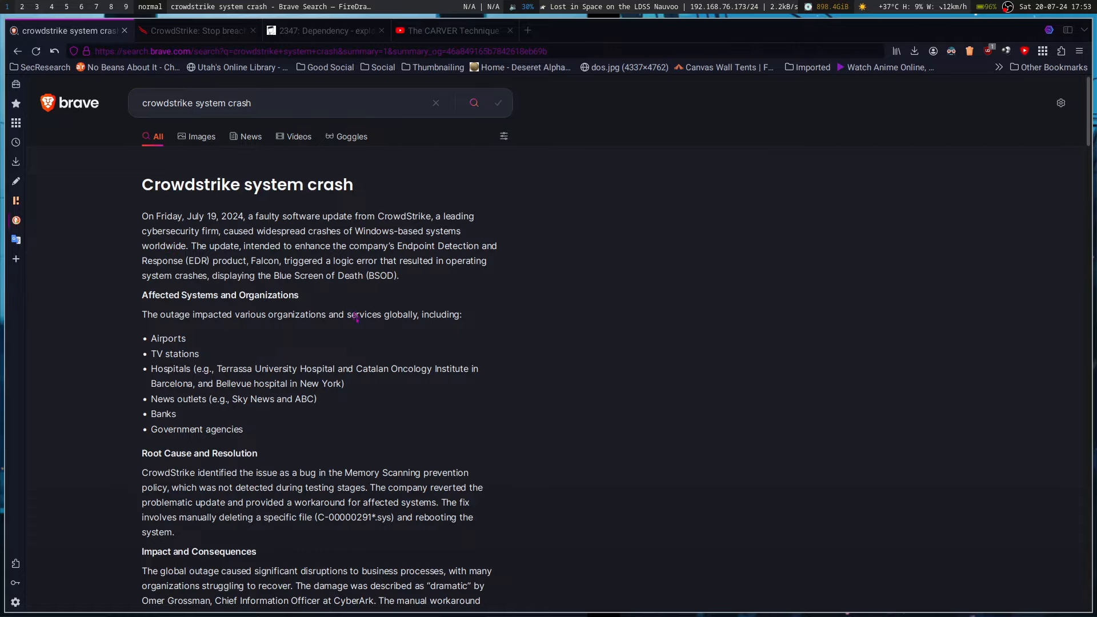
scroll(down, 3)
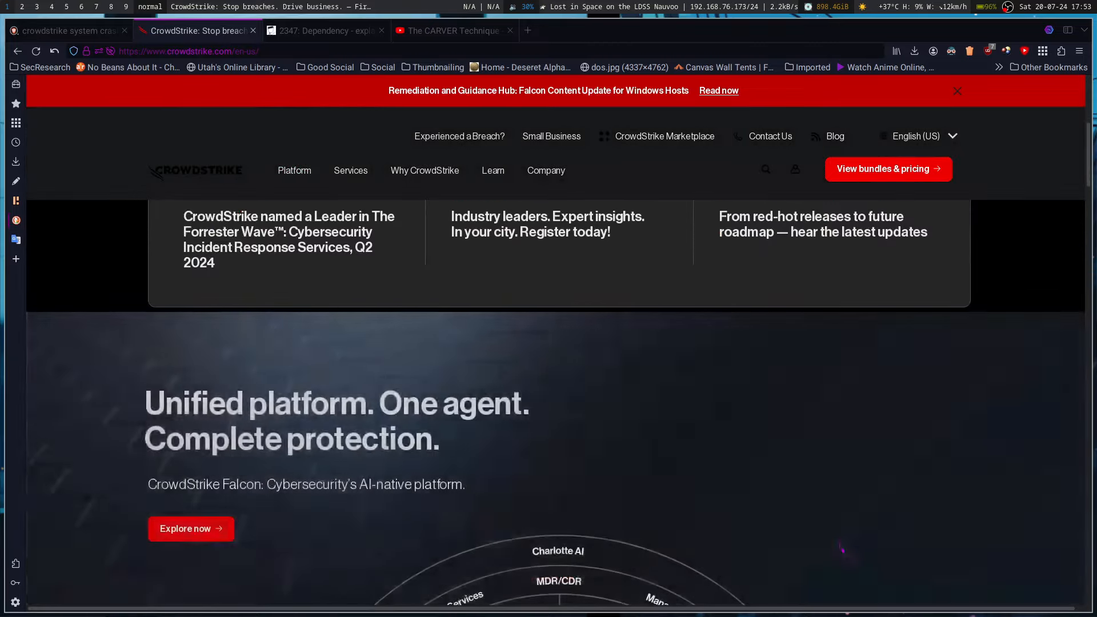
- Browse CrowdStrike's analyst reports, customer testimonial and Falcon product cards on the homepage
scroll(down, 3)
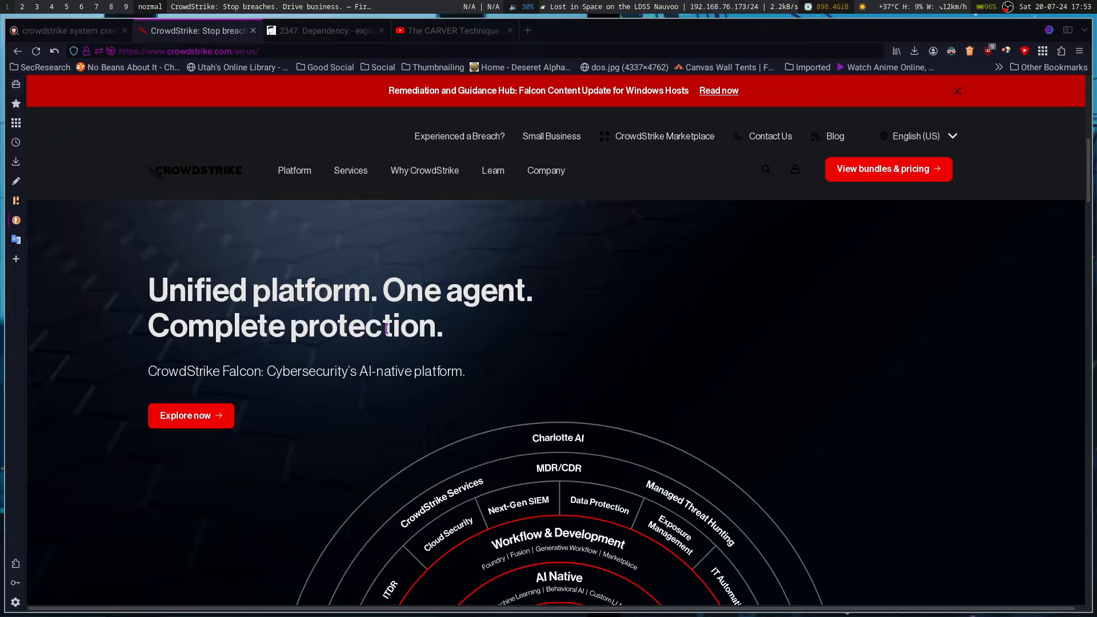
scroll(down, 3)
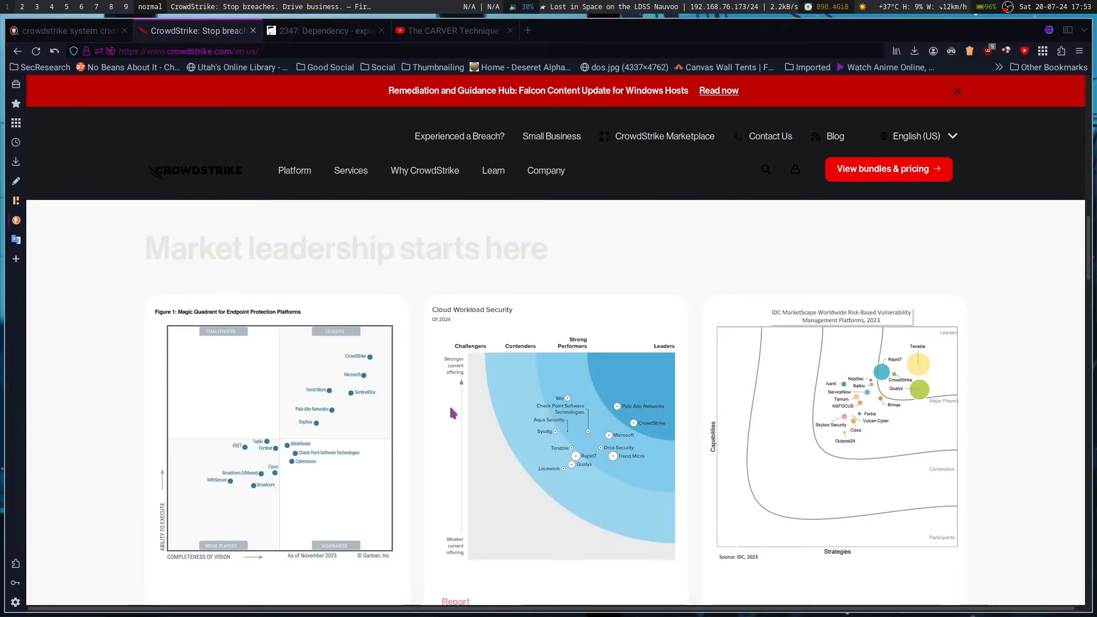
scroll(down, 3)
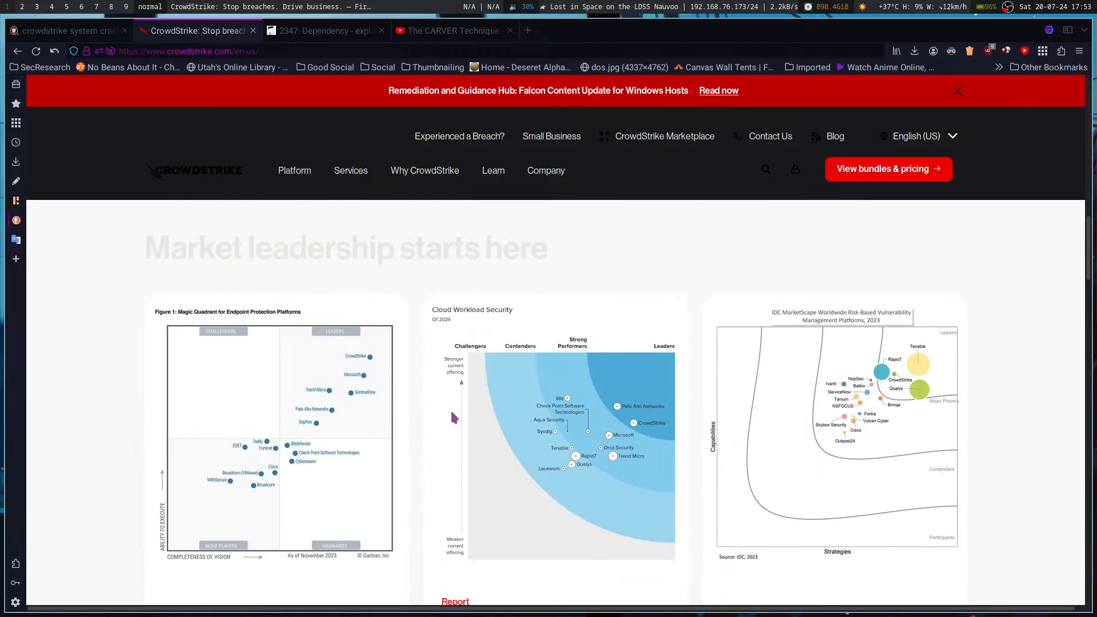
mouse_move(303, 471)
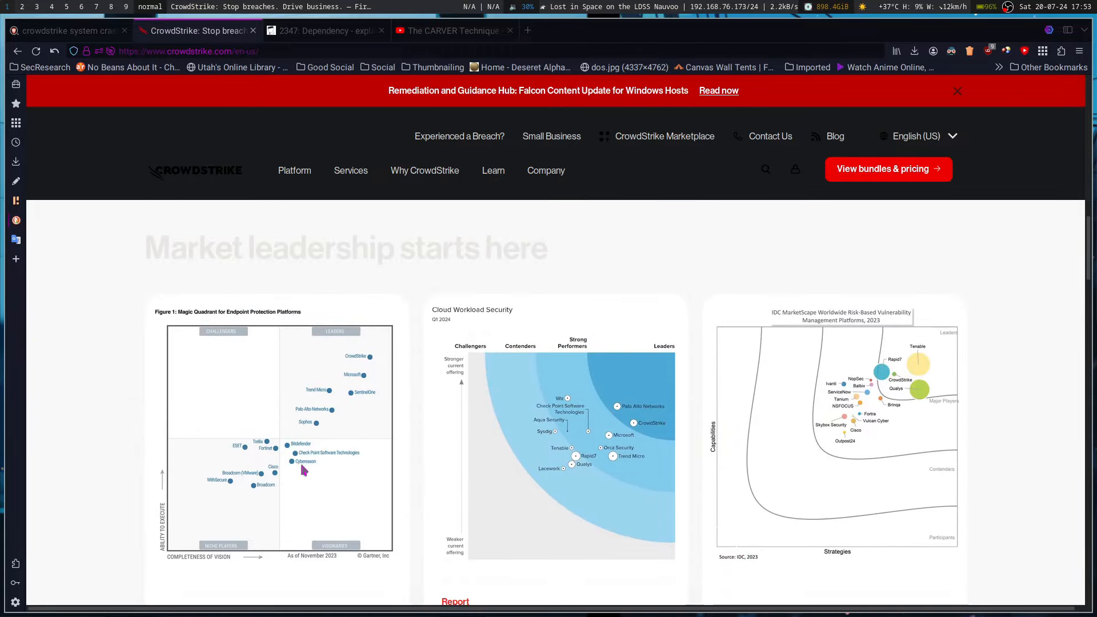
mouse_move(318, 427)
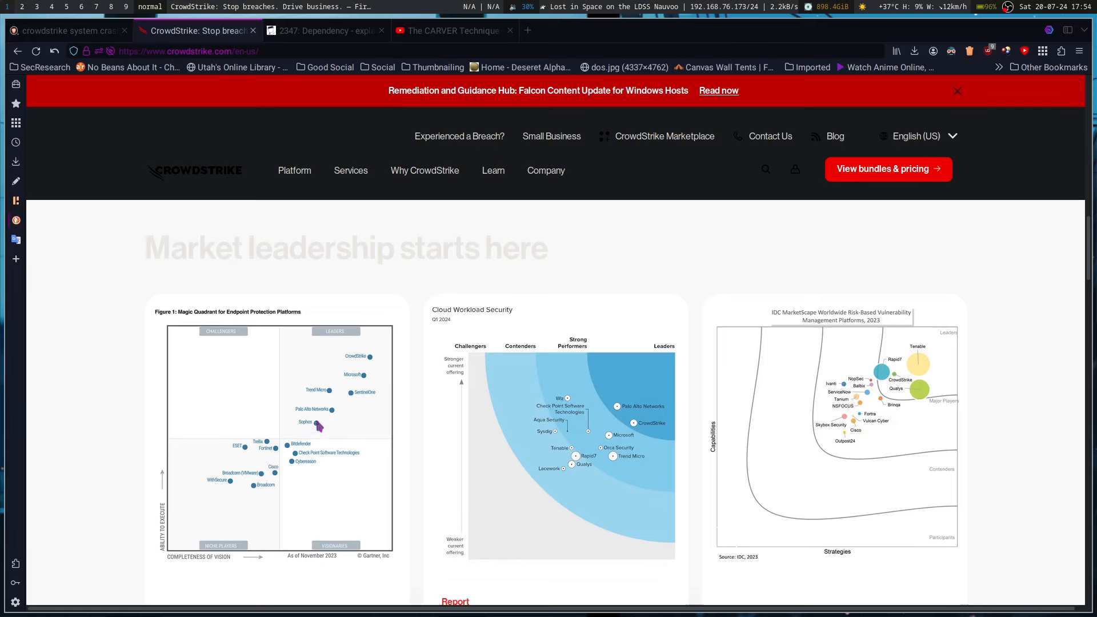
mouse_move(318, 425)
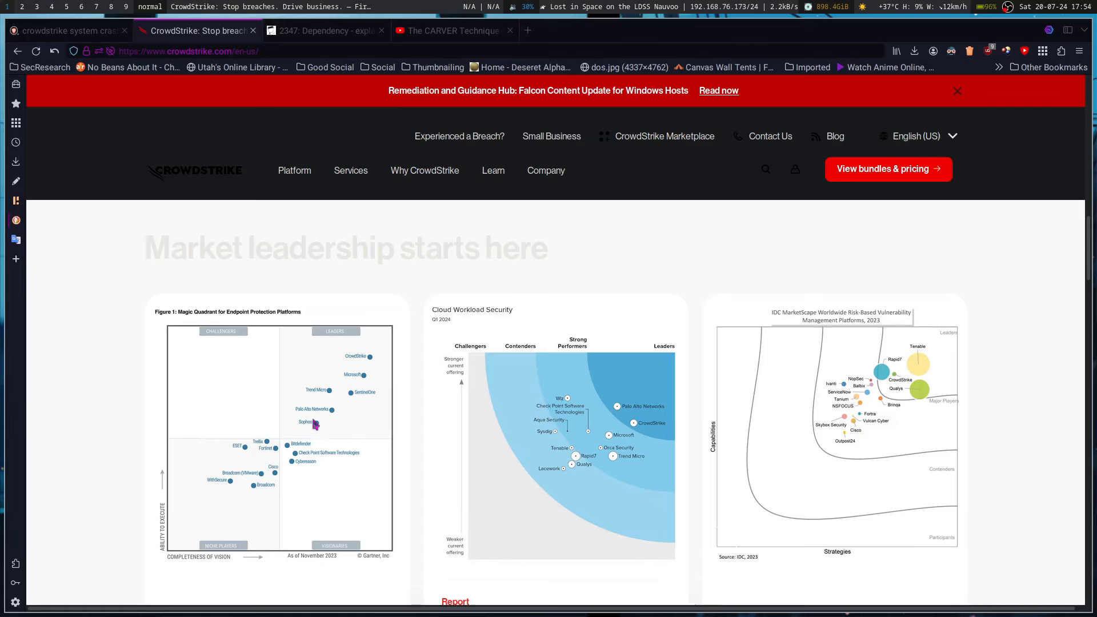
mouse_move(402, 381)
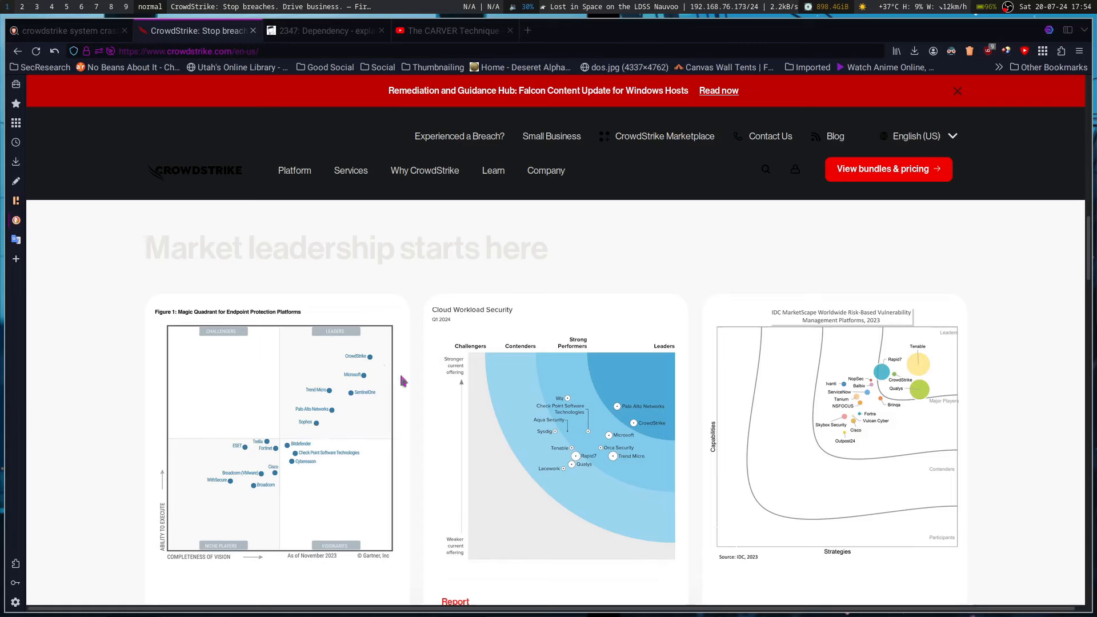
scroll(down, 3)
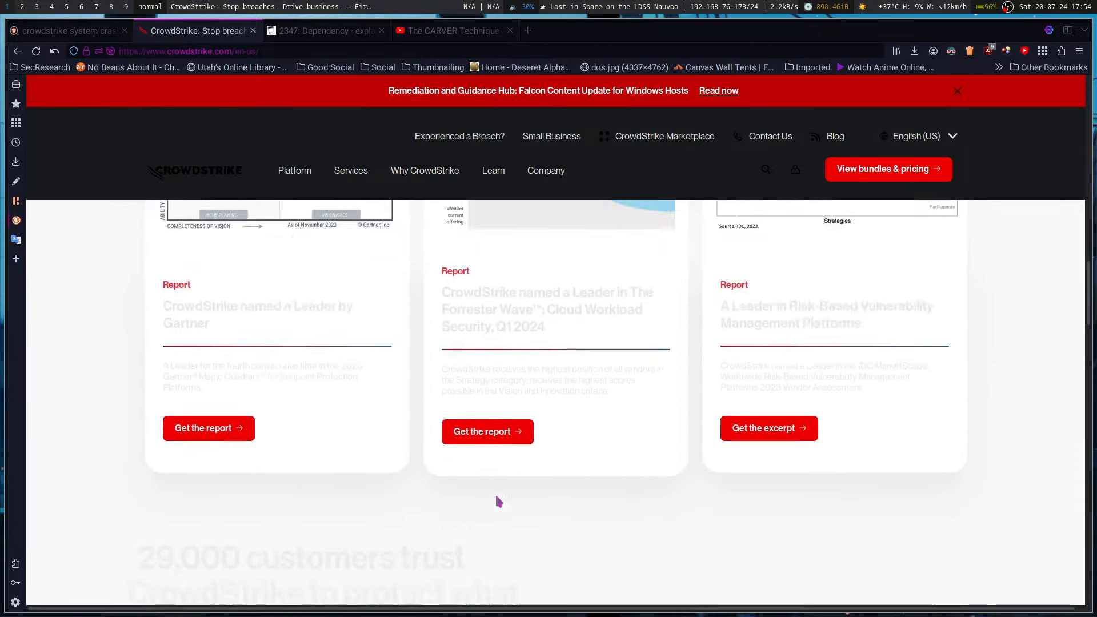
scroll(up, 3)
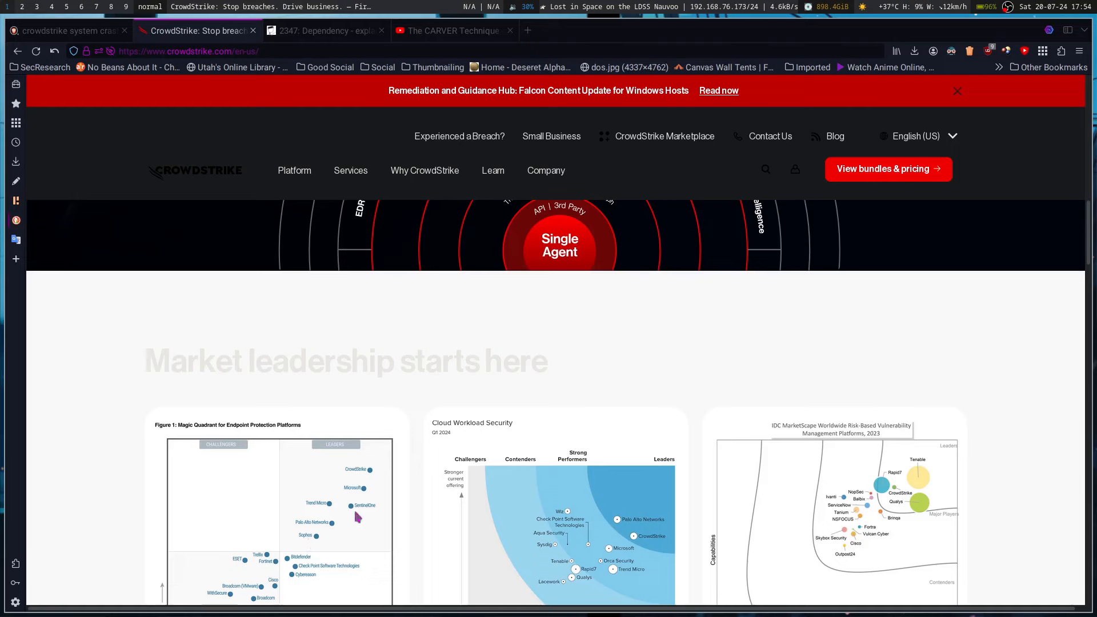
mouse_move(345, 533)
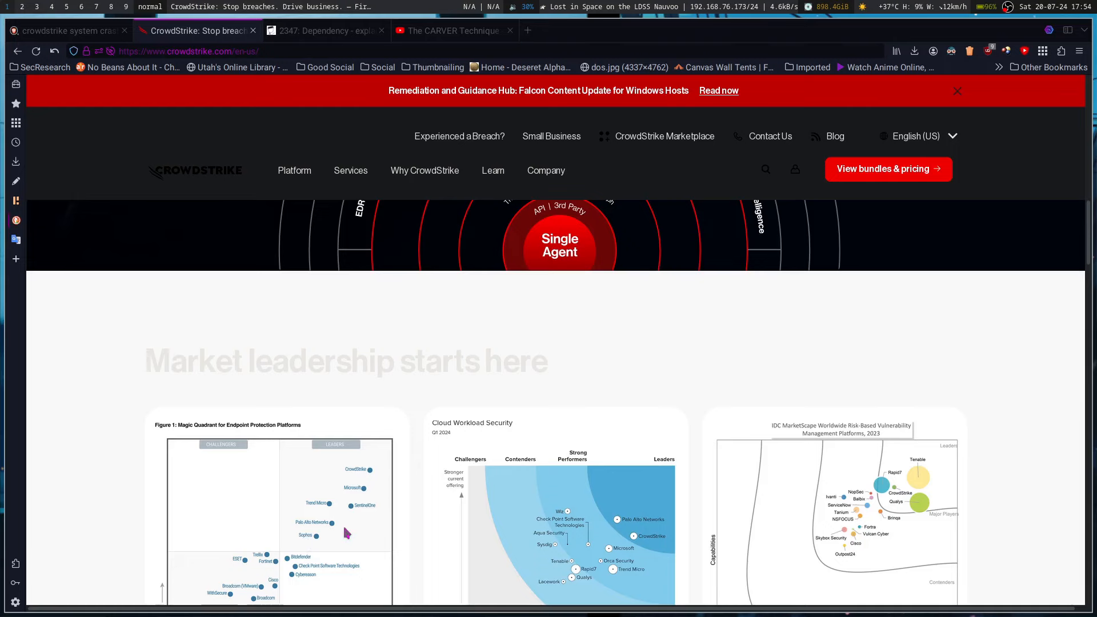
mouse_move(346, 533)
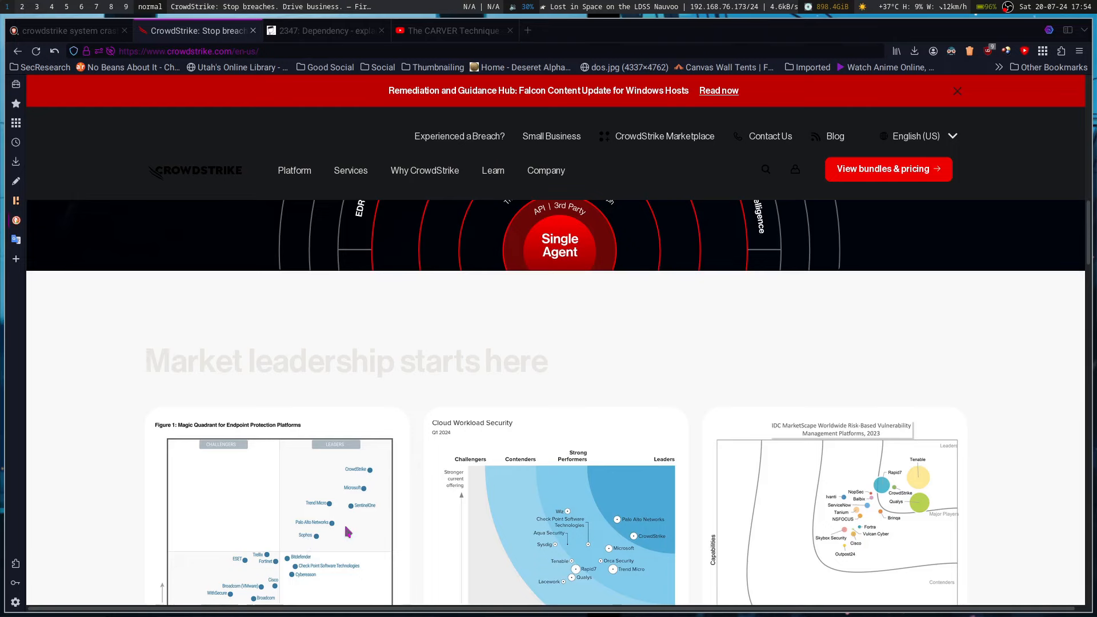
scroll(down, 3)
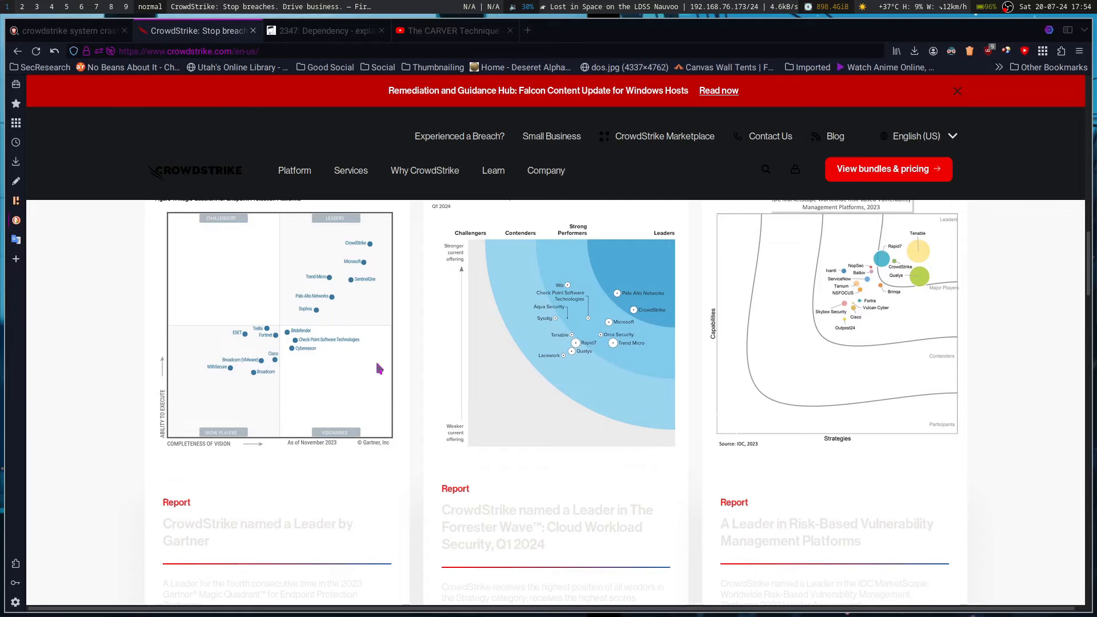
scroll(down, 3)
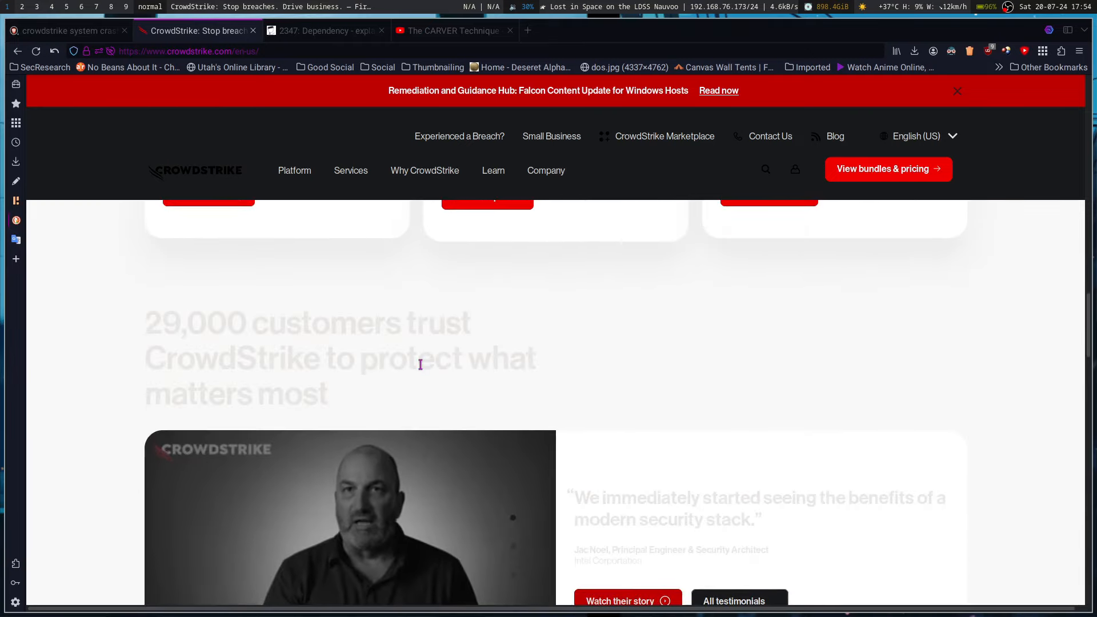
scroll(down, 3)
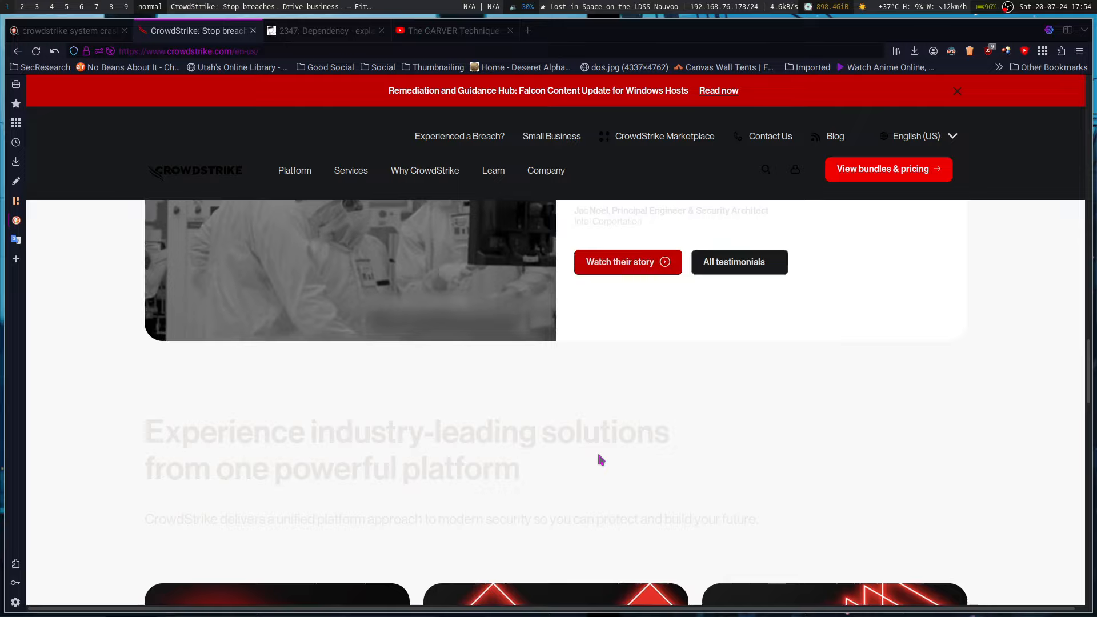
scroll(down, 3)
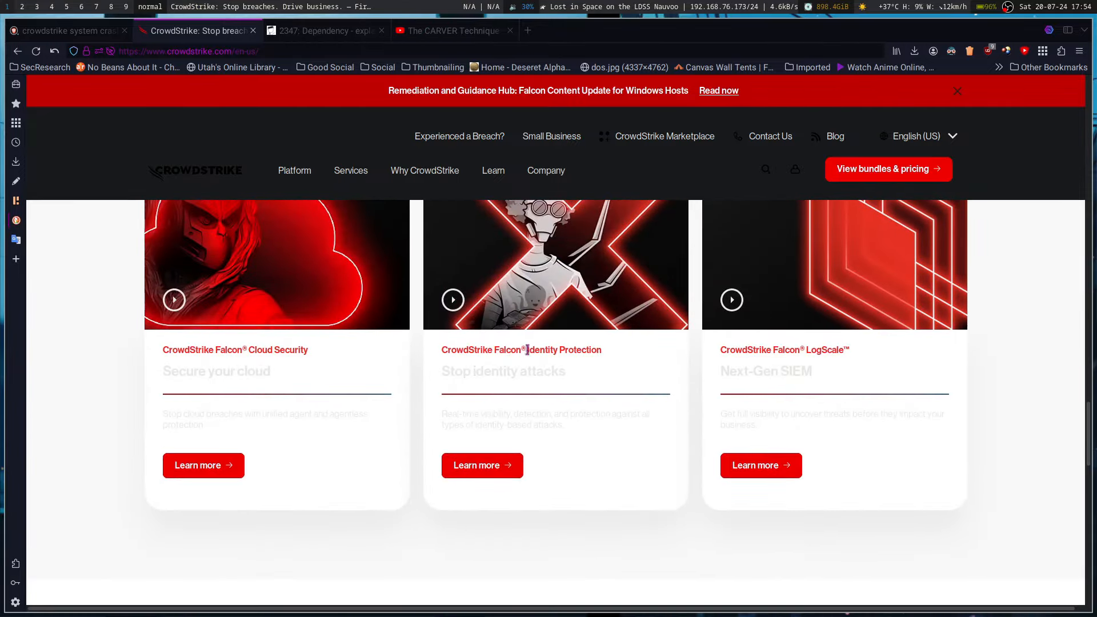
scroll(down, 3)
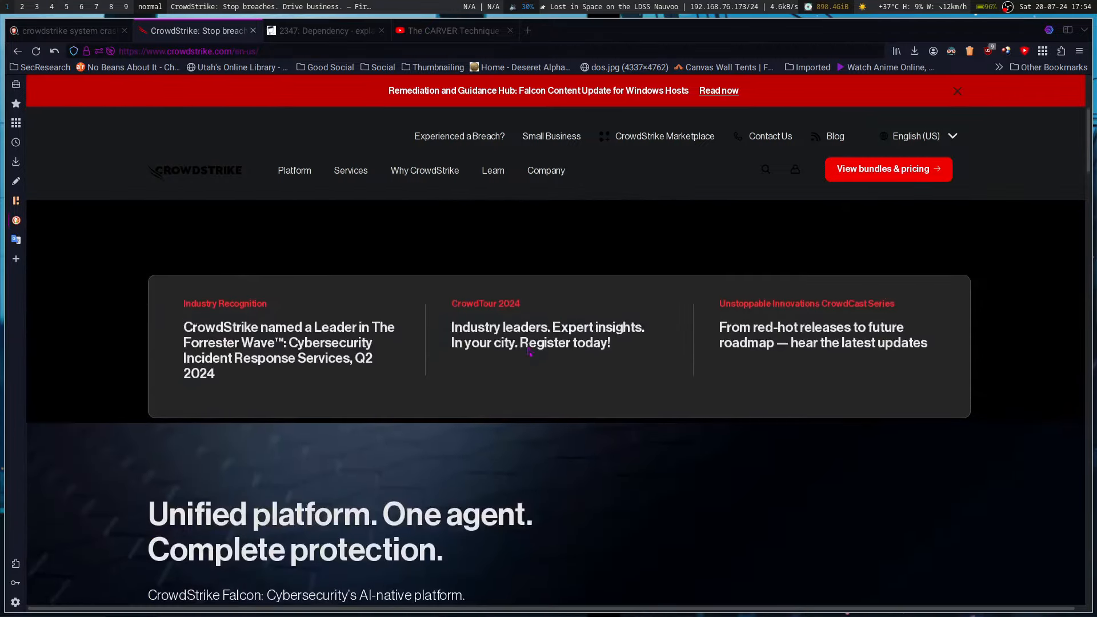
click(425, 171)
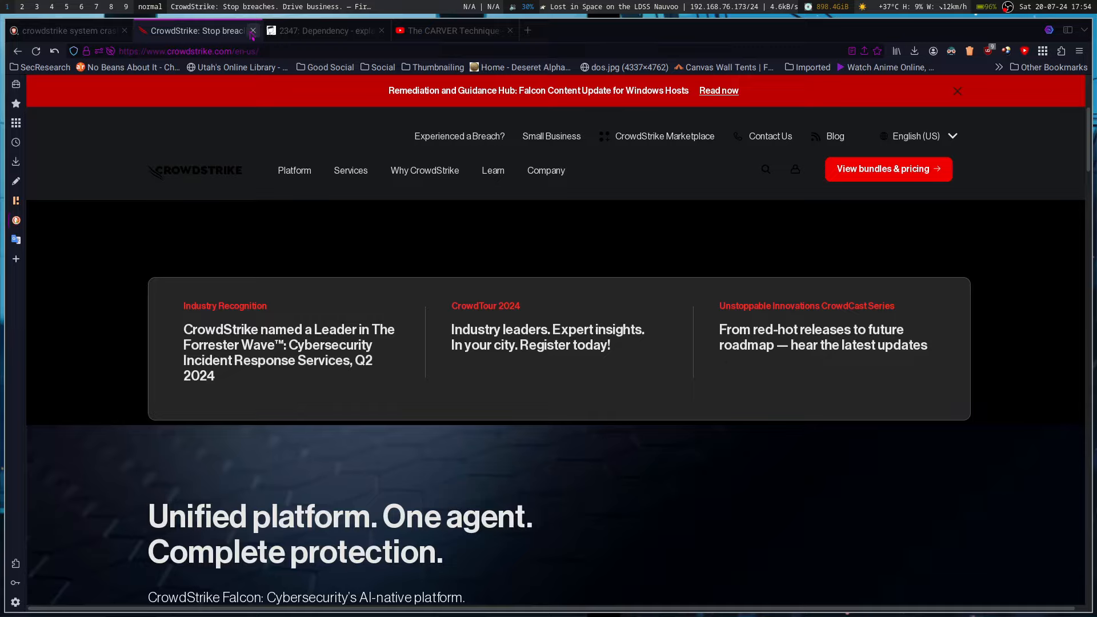
click(196, 30)
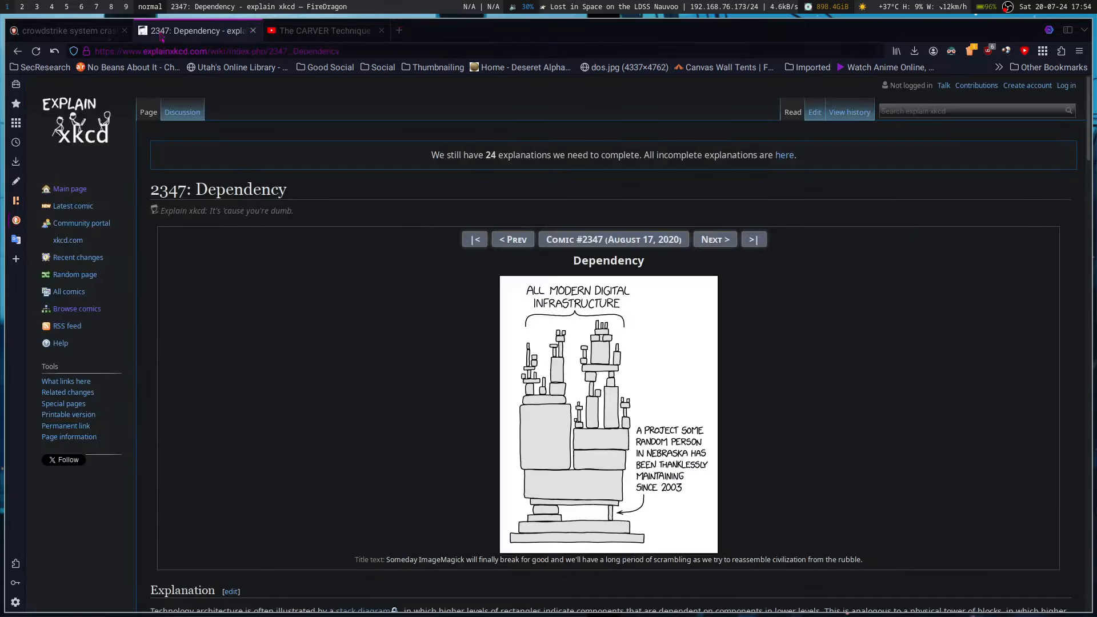
click(67, 30)
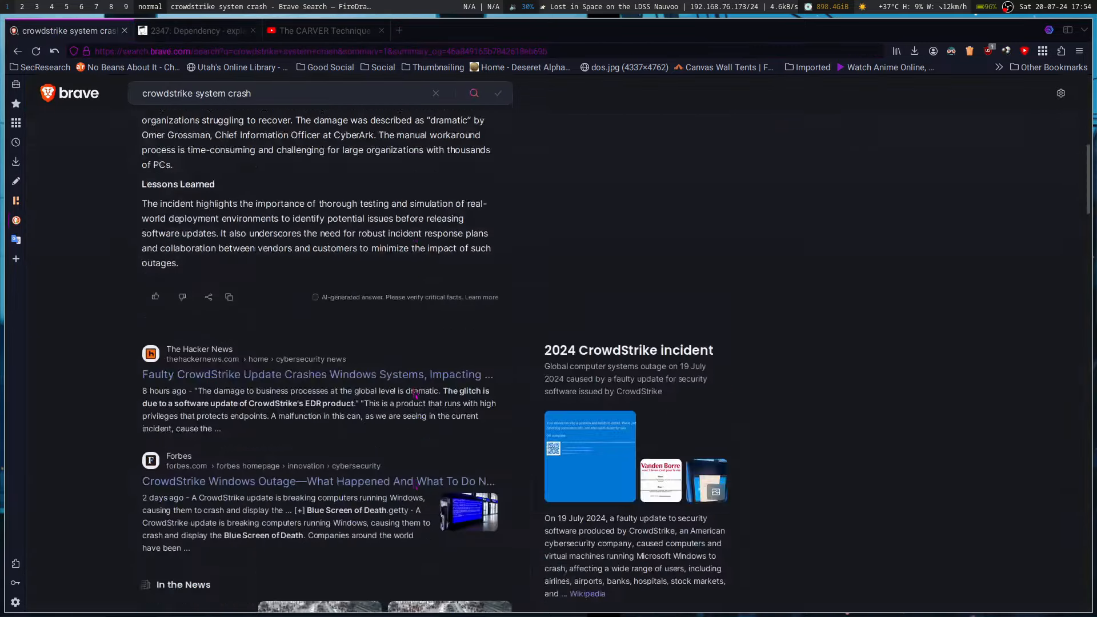
scroll(down, 3)
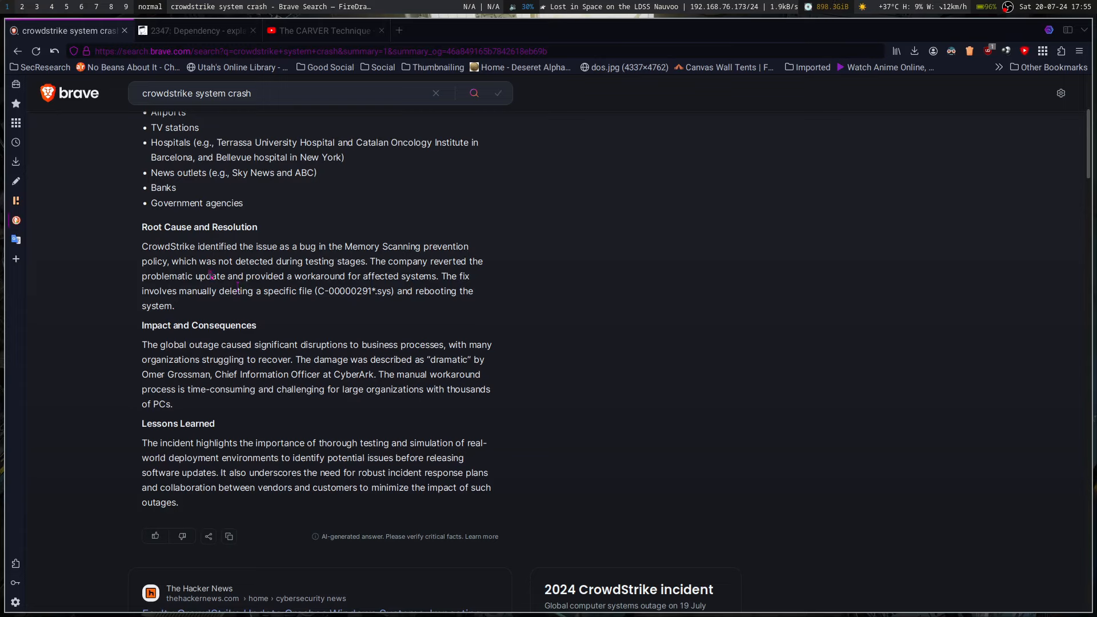
mouse_move(376, 316)
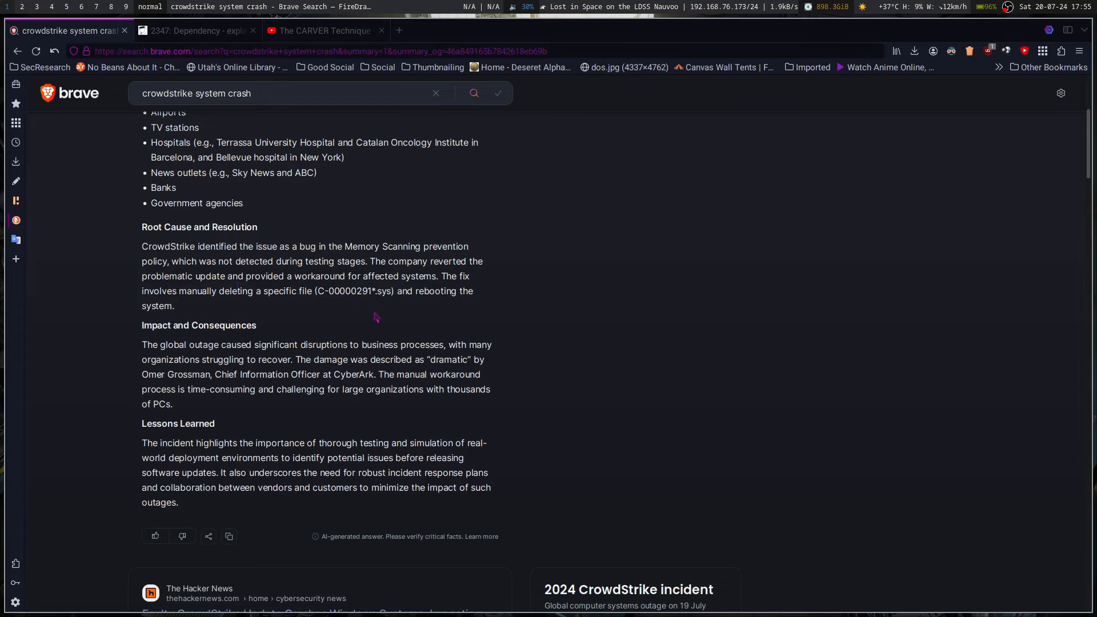
mouse_move(259, 360)
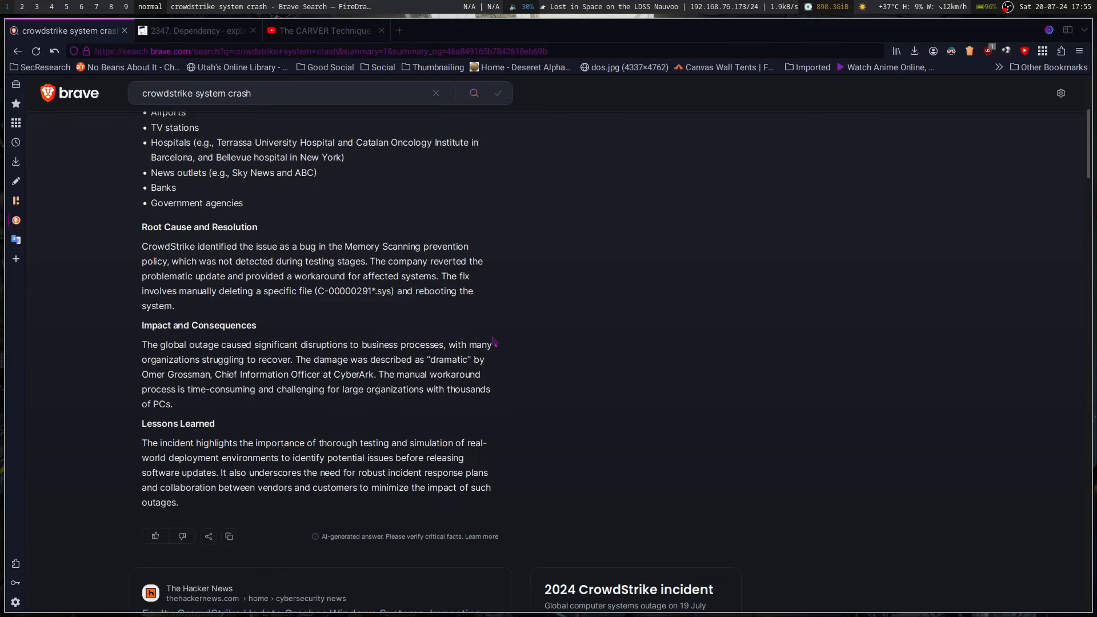
mouse_move(520, 360)
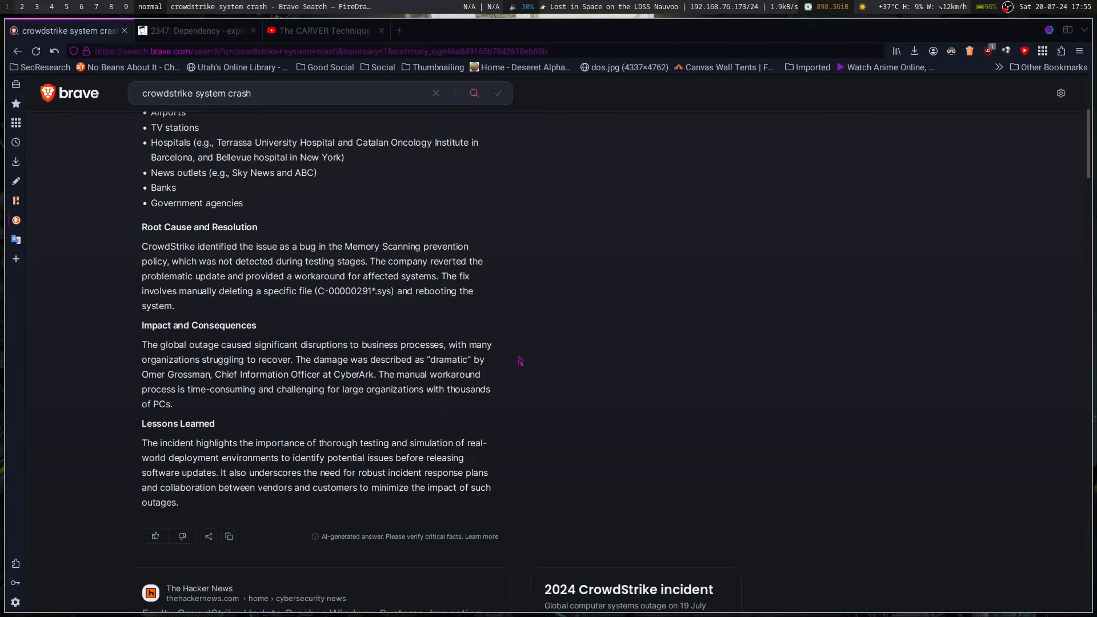
mouse_move(143, 341)
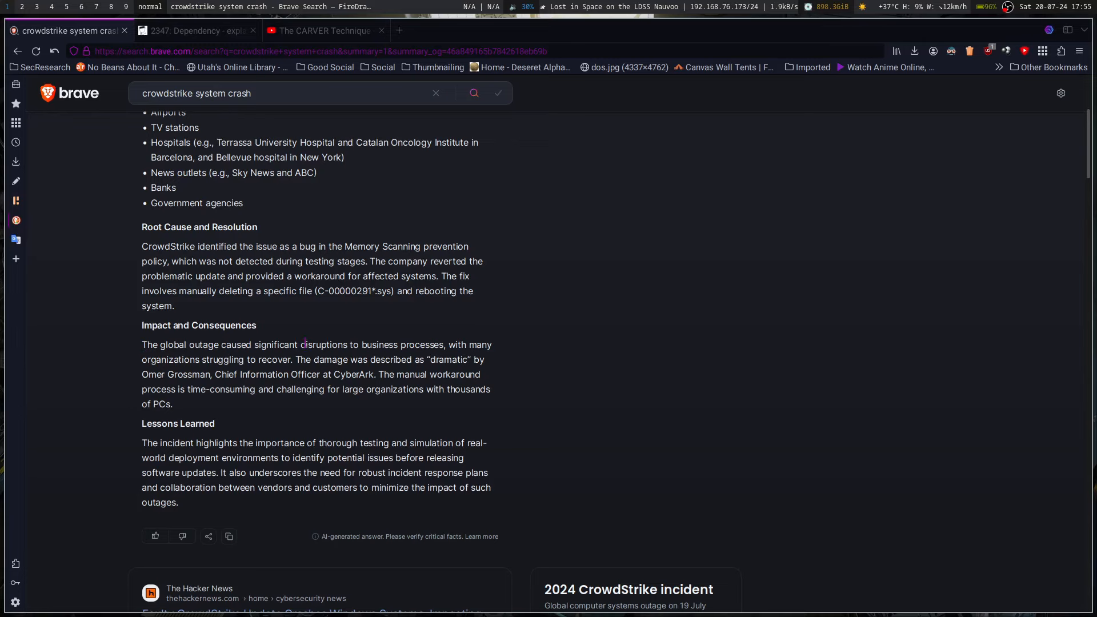
mouse_move(403, 375)
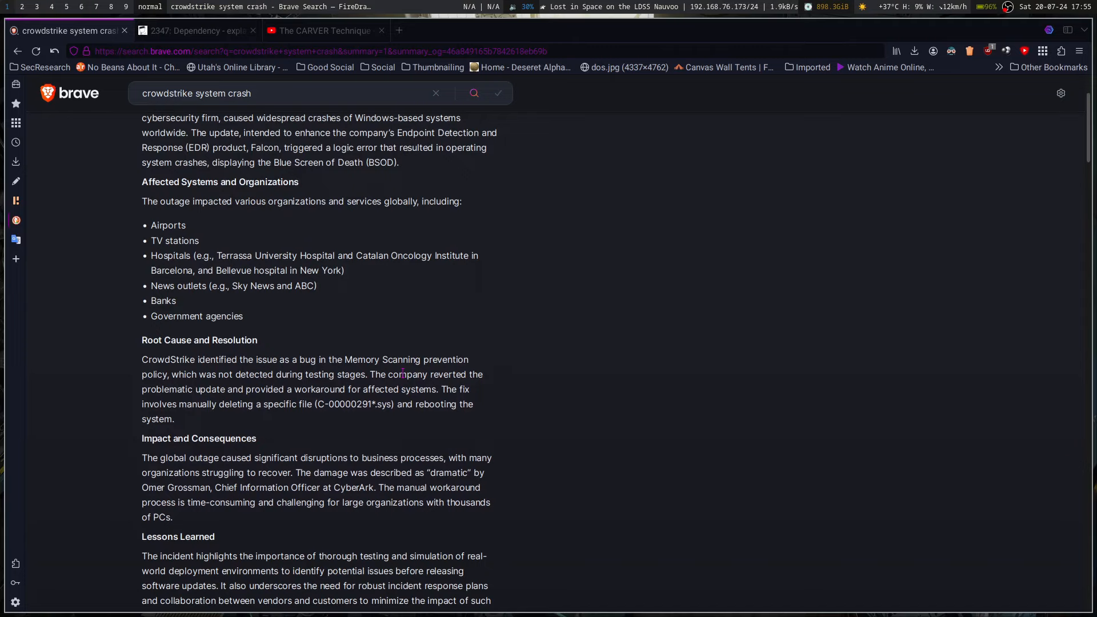
- Read the AI summary through its closing lessons-learned section
scroll(down, 3)
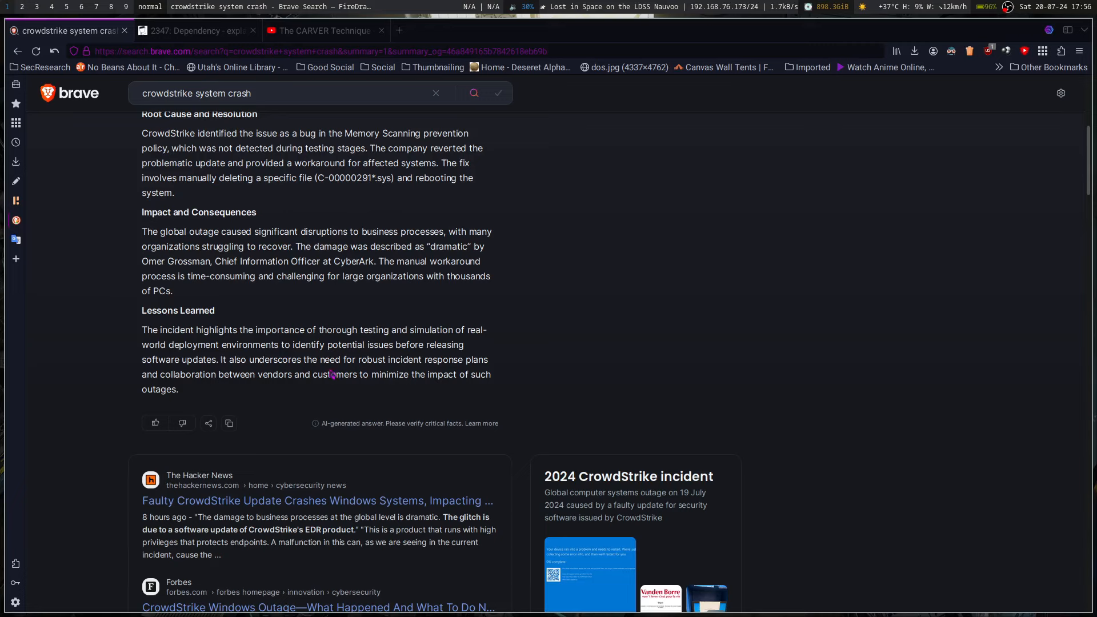
mouse_move(352, 359)
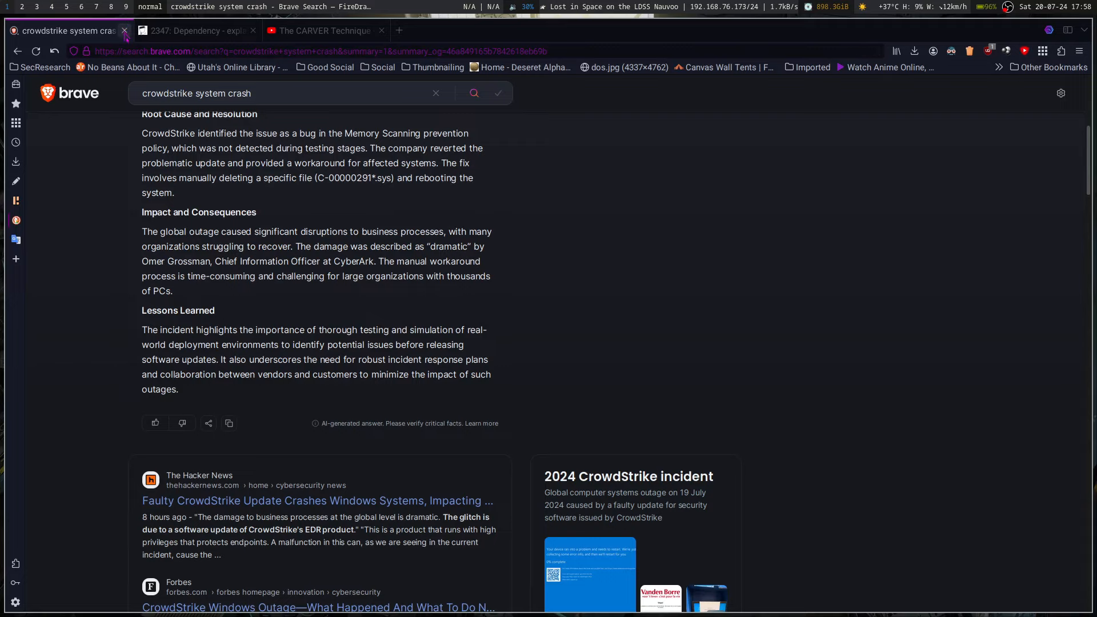
mouse_move(124, 31)
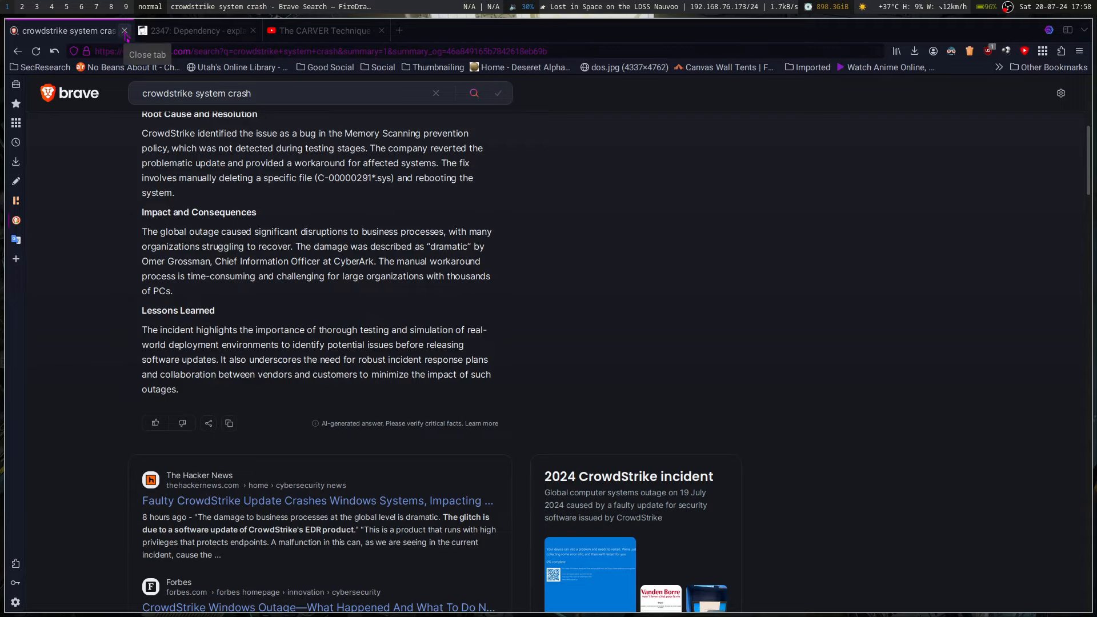
- Close the CrowdStrike search tab, revealing explain xkcd's comic 2347 Dependency page
click(124, 30)
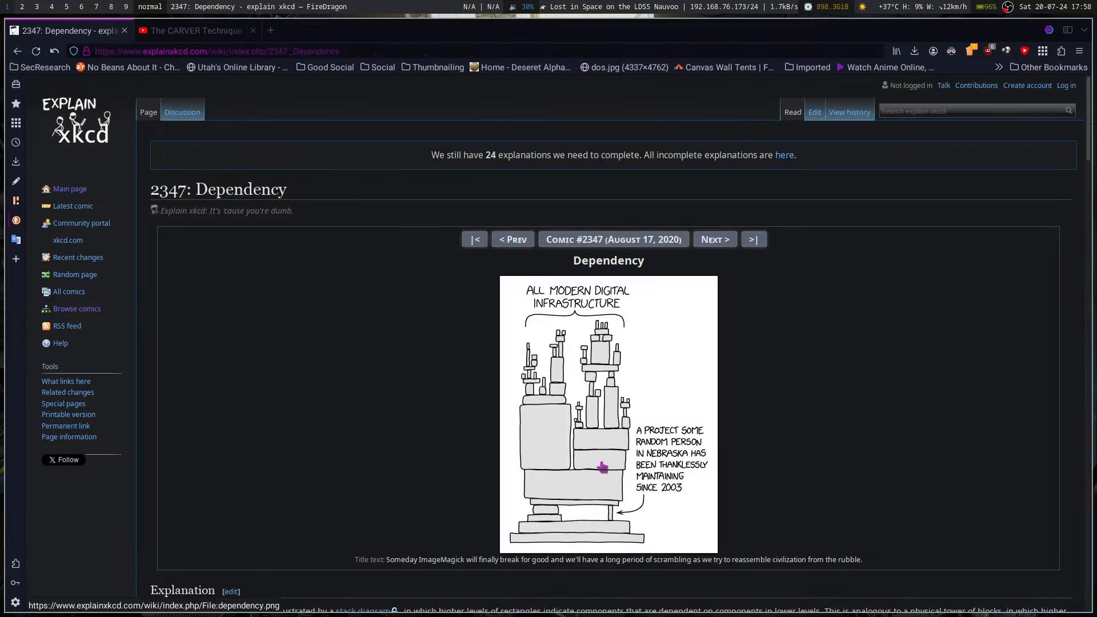
mouse_move(601, 511)
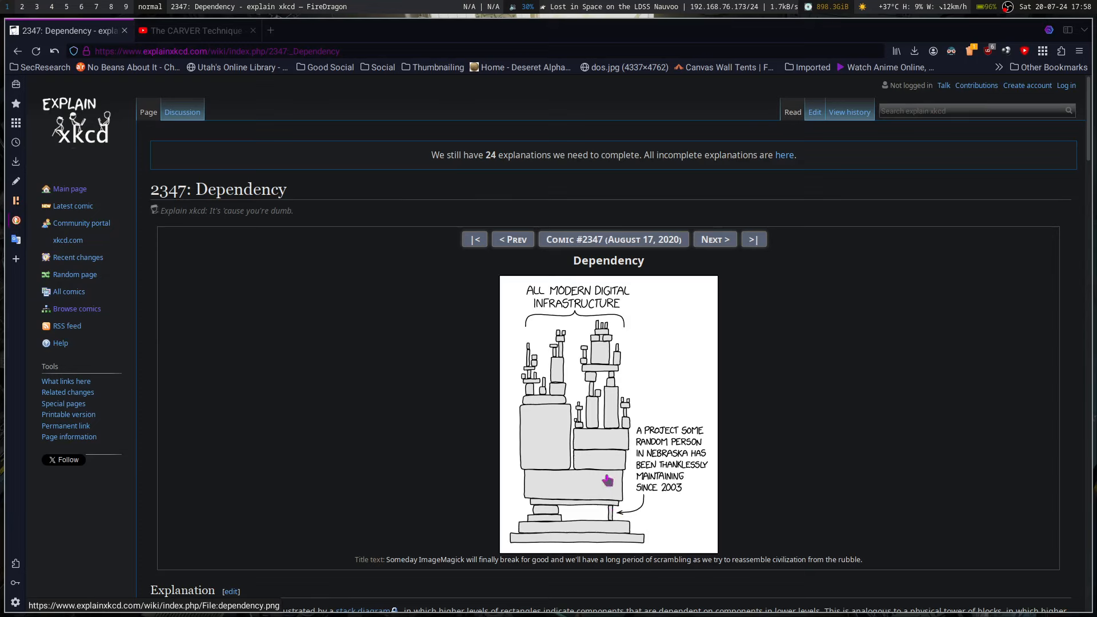
mouse_move(608, 518)
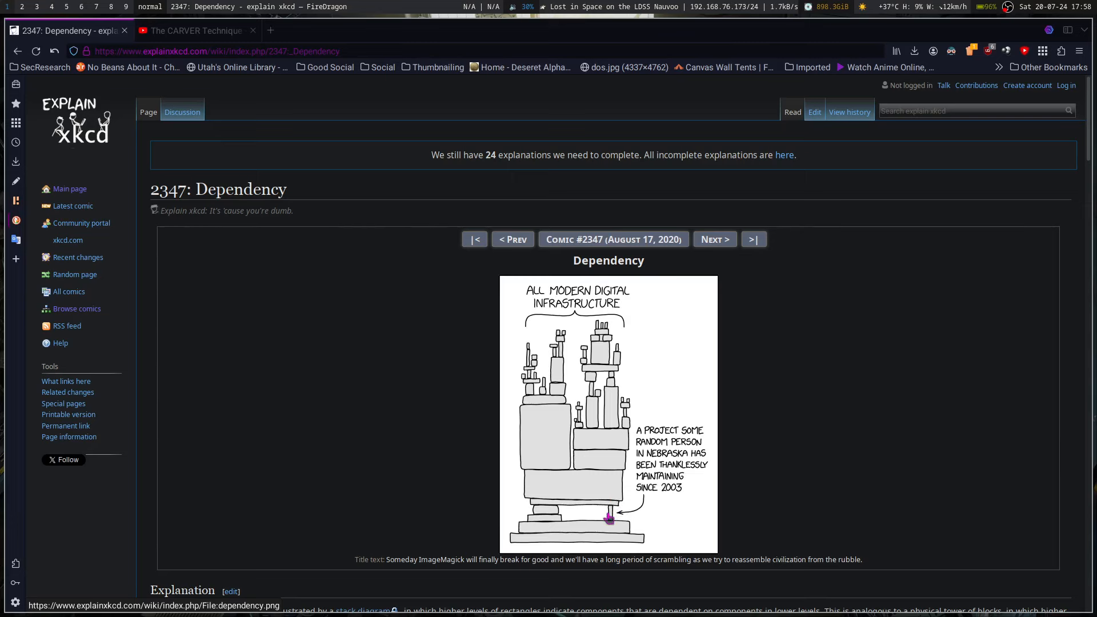
mouse_move(607, 501)
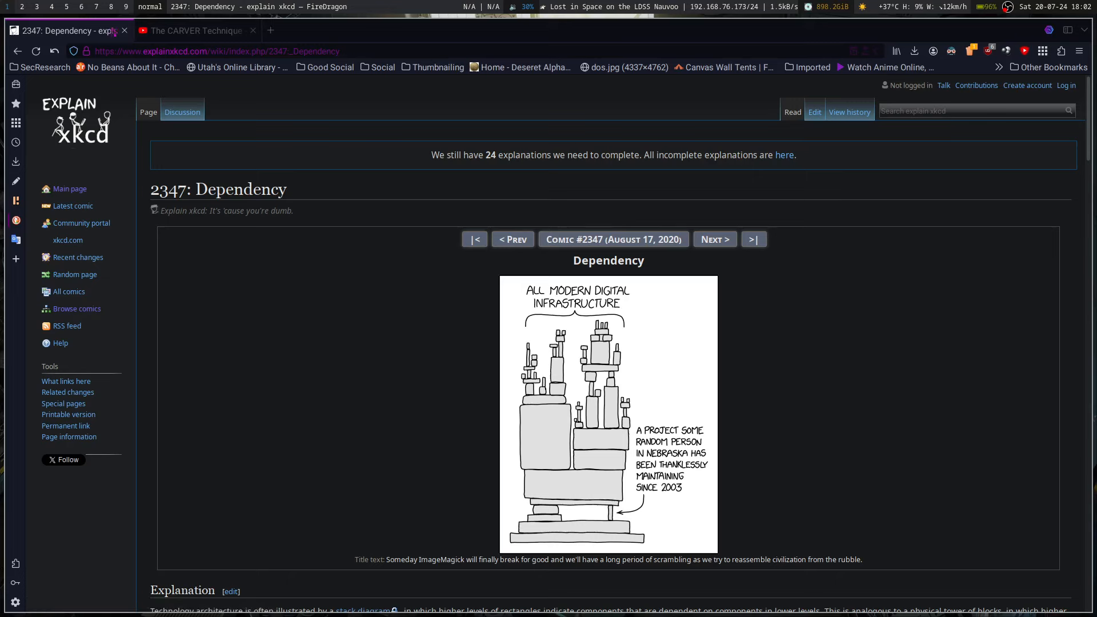
- Switch to S2 Underground's 'The CARVER Technique' YouTube video tab
click(196, 30)
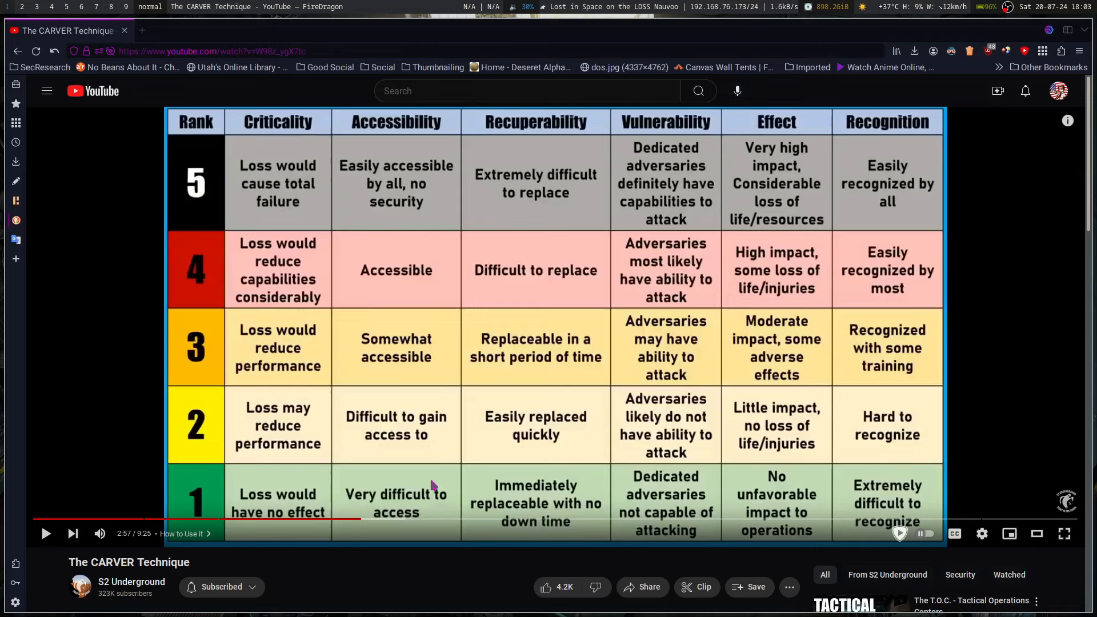
mouse_move(791, 189)
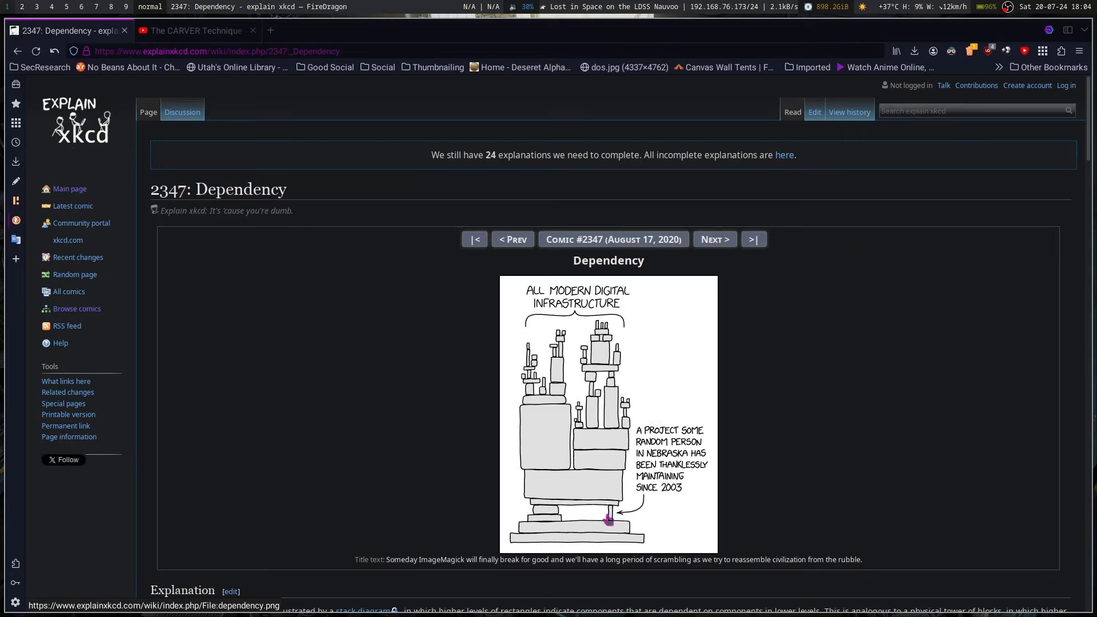
mouse_move(610, 518)
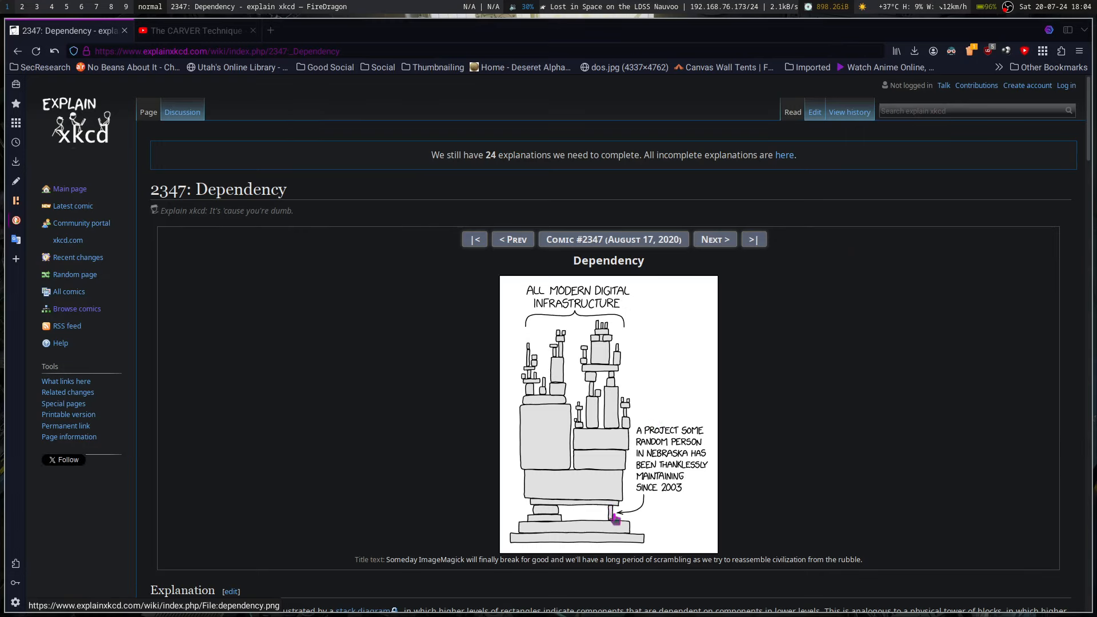
mouse_move(608, 483)
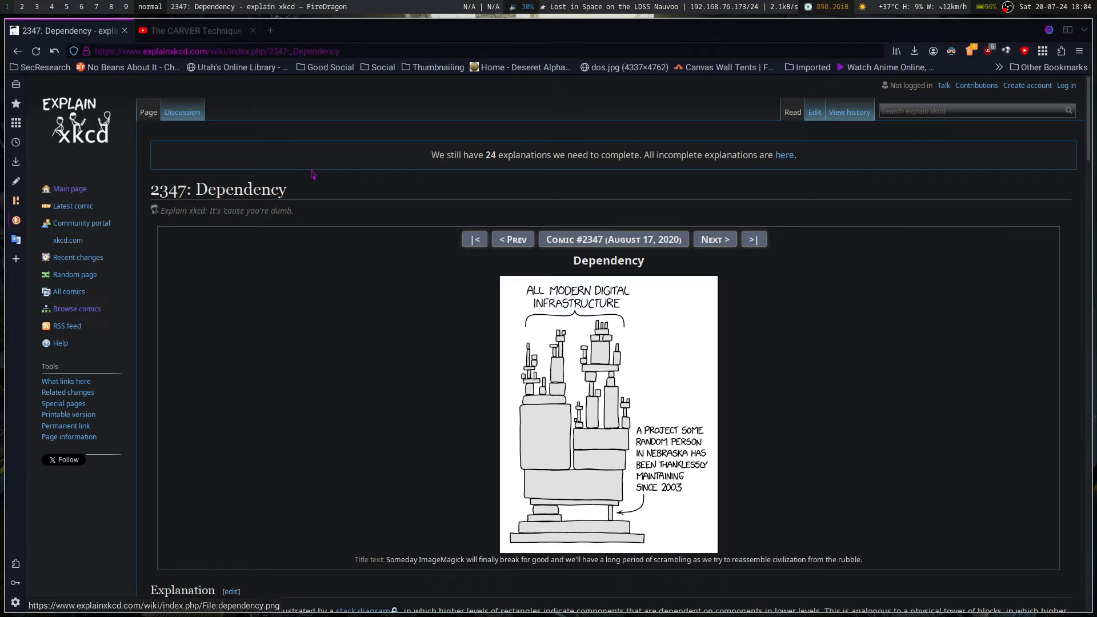
- Return to the CARVER Technique video, then launch YouTube Creator Studio in a new tab
click(196, 30)
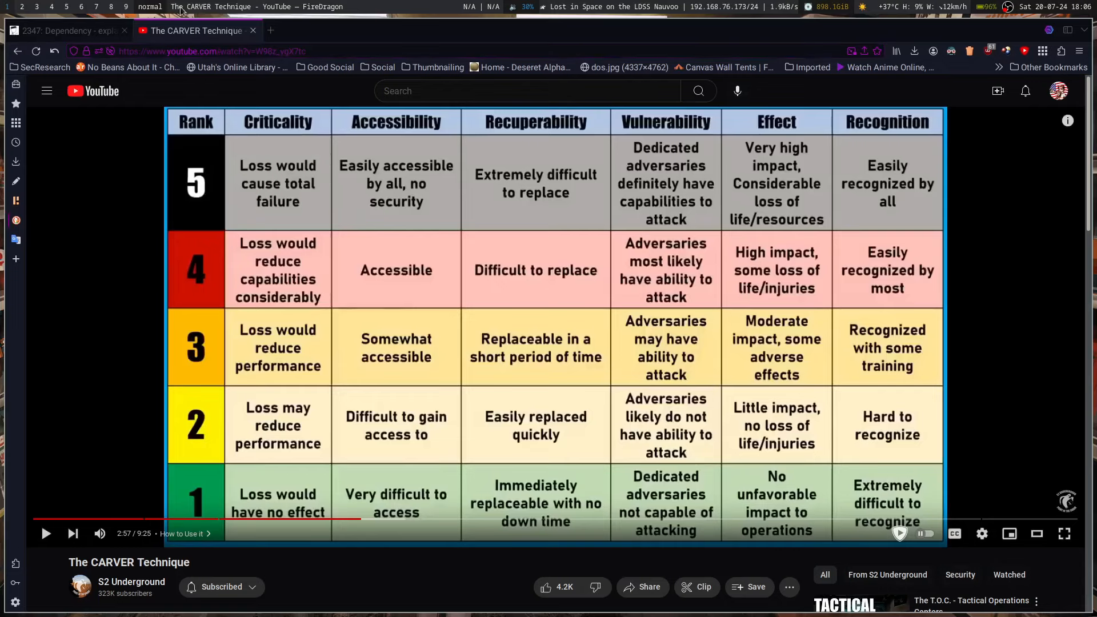
mouse_move(361, 181)
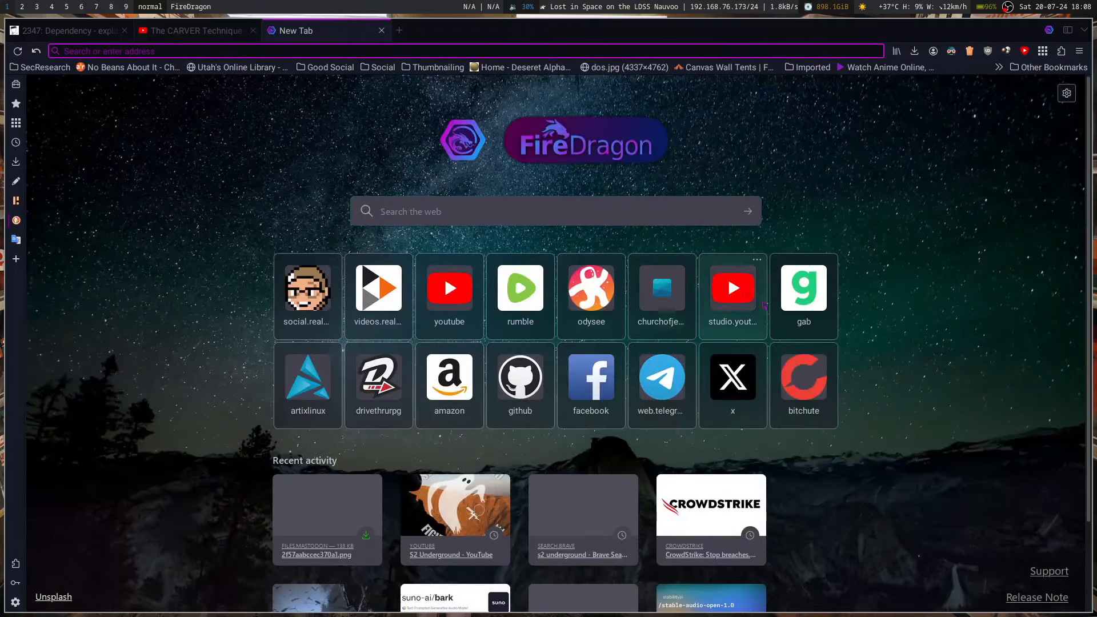
click(732, 287)
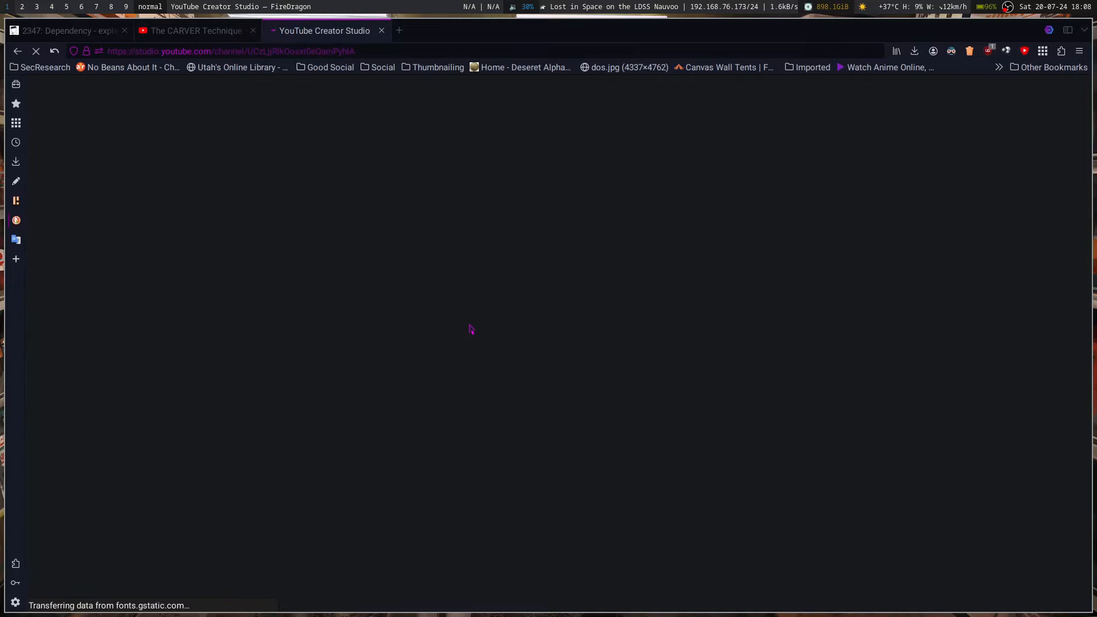